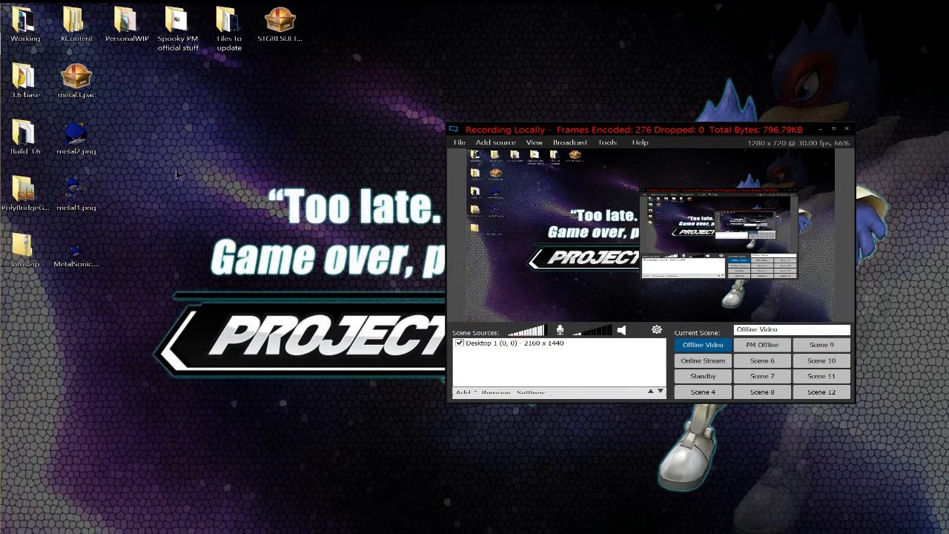
pyautogui.moveTo(355, 171)
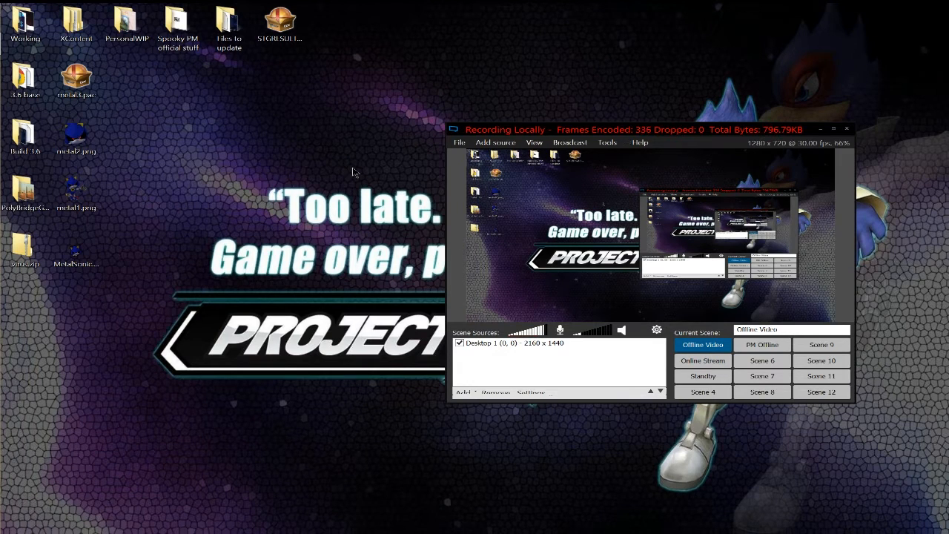
pyautogui.moveTo(413, 110)
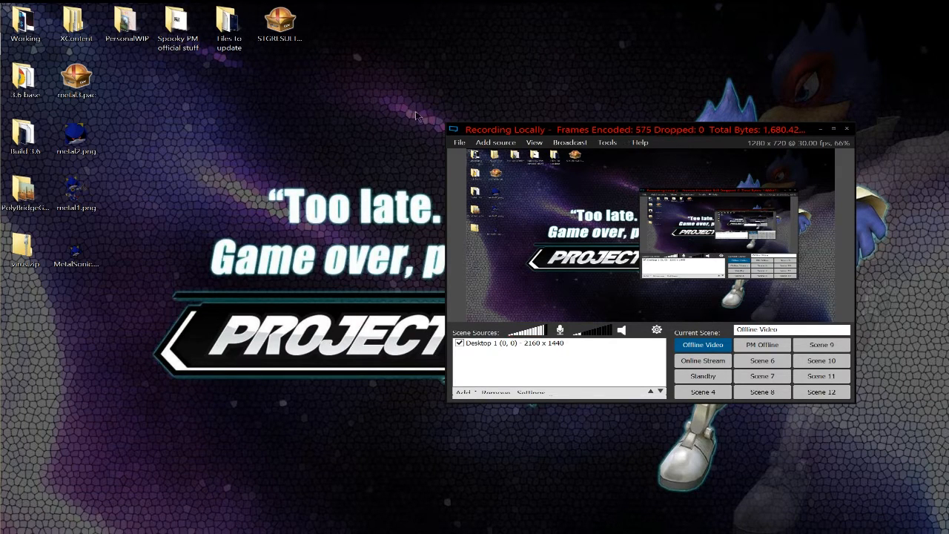
pyautogui.moveTo(407, 103)
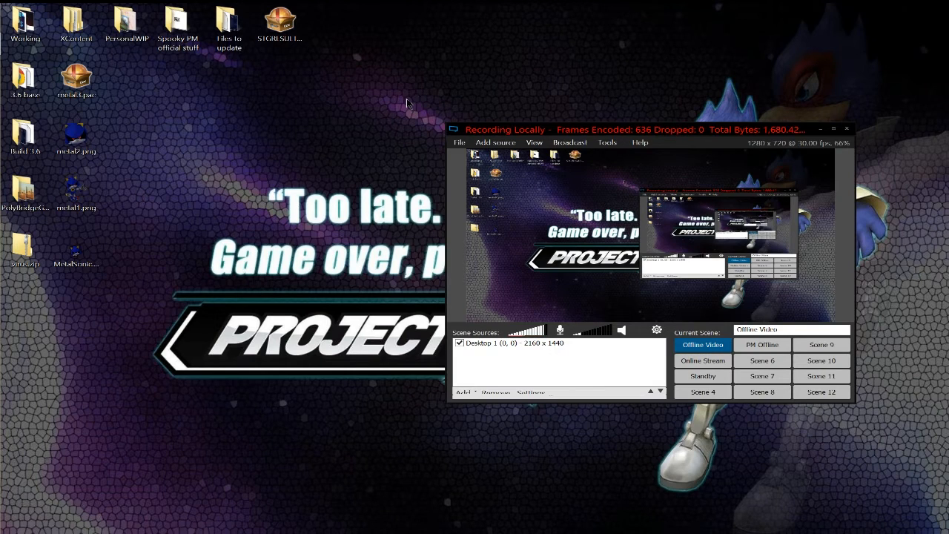
pyautogui.moveTo(399, 116)
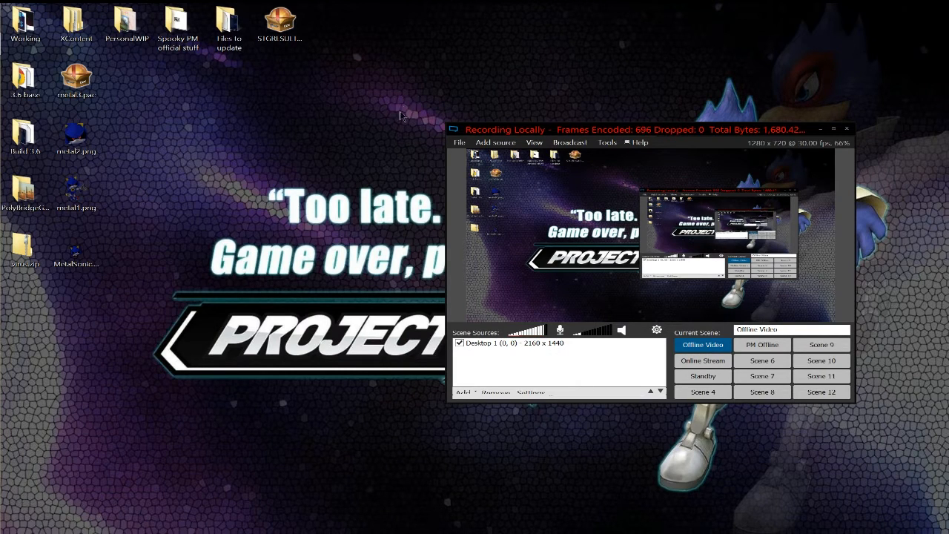
pyautogui.moveTo(231, 137)
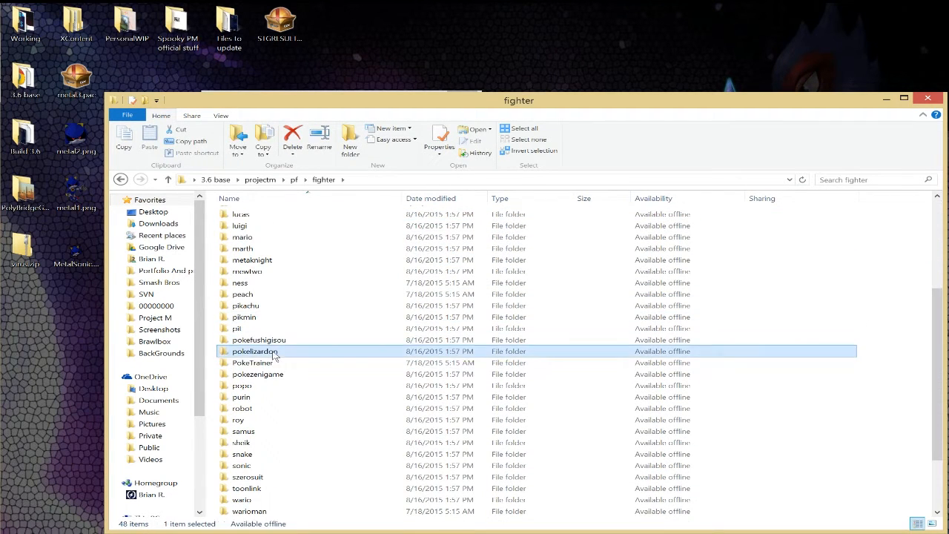
# - Open FitPokeLizardon01.pac from Charizard's pokelizardon fighter folder in BrawlBox
pyautogui.doubleClick(255, 350)
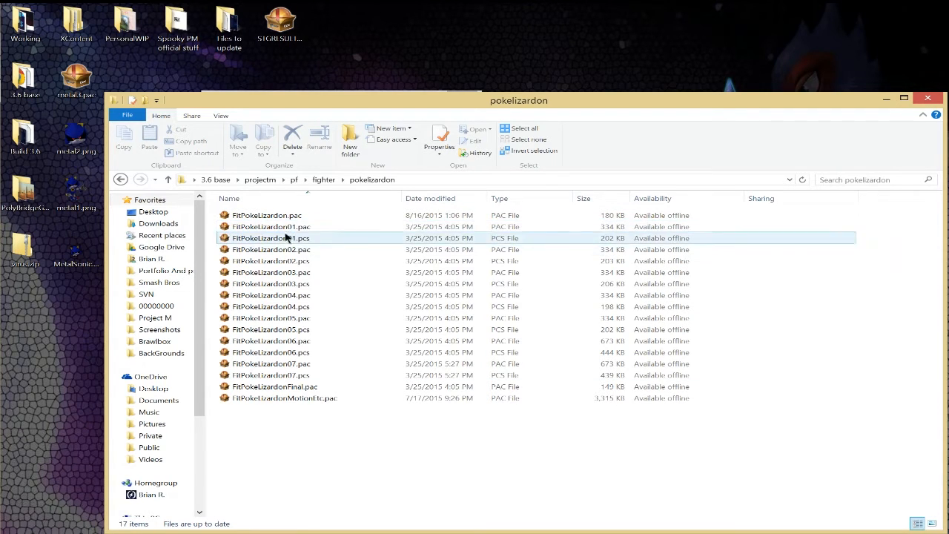
pyautogui.click(270, 226)
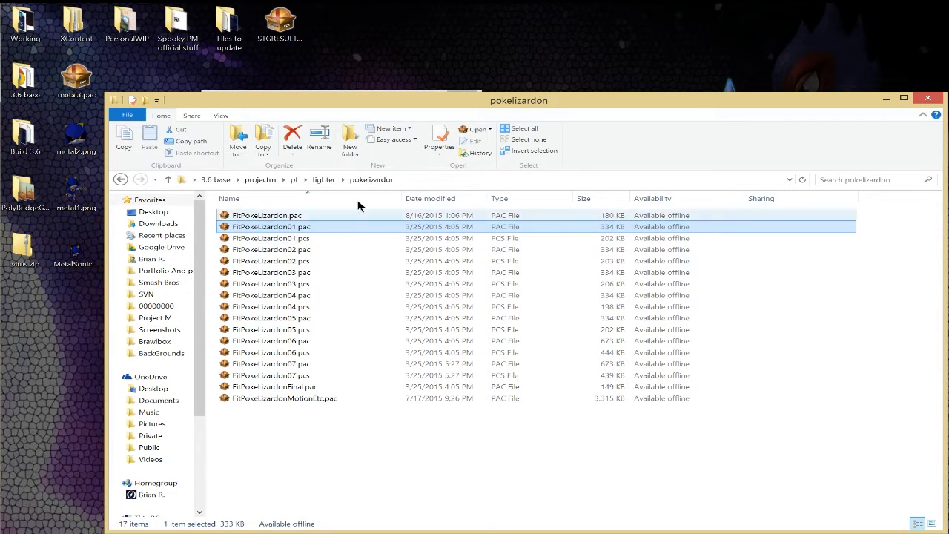
pyautogui.doubleClick(270, 227)
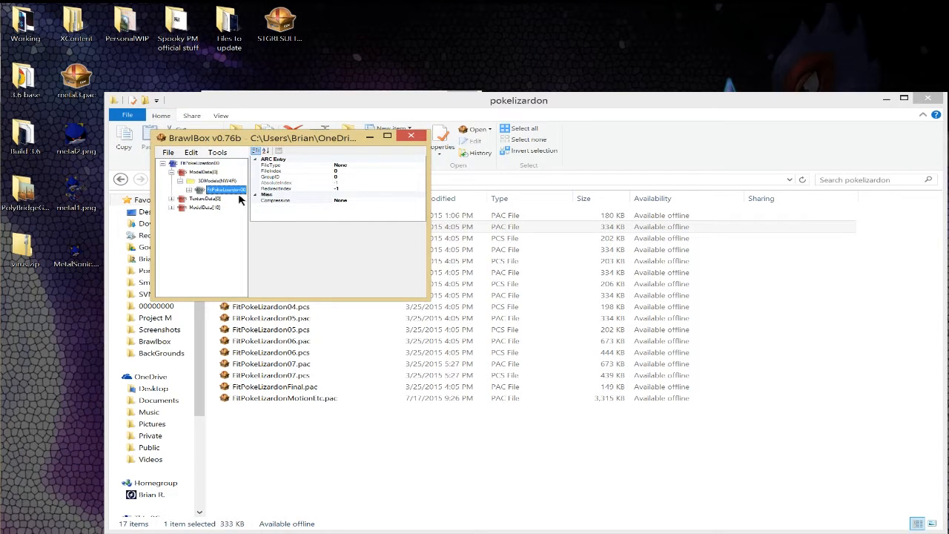
# - Export the FitPokeLizardon00 model from the archive with DAE as the save format
pyautogui.click(215, 188)
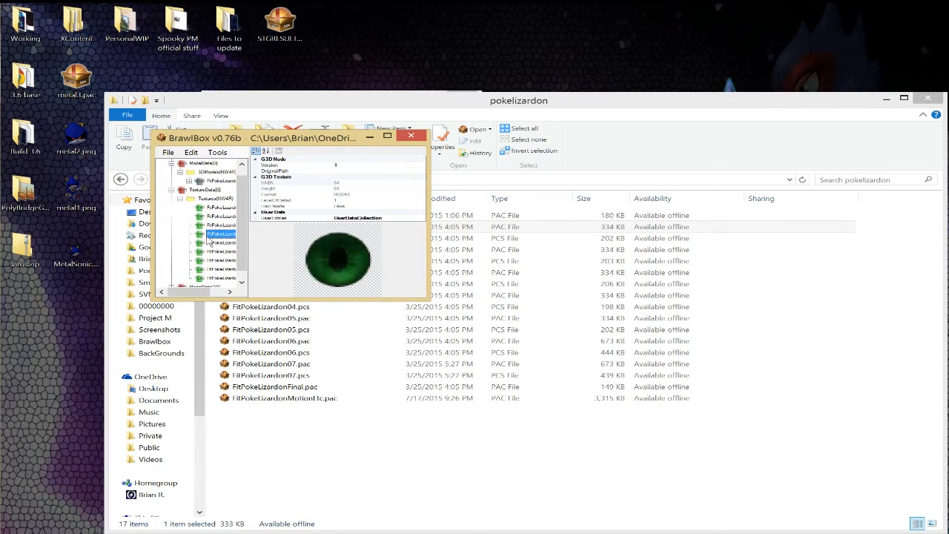
pyautogui.click(221, 190)
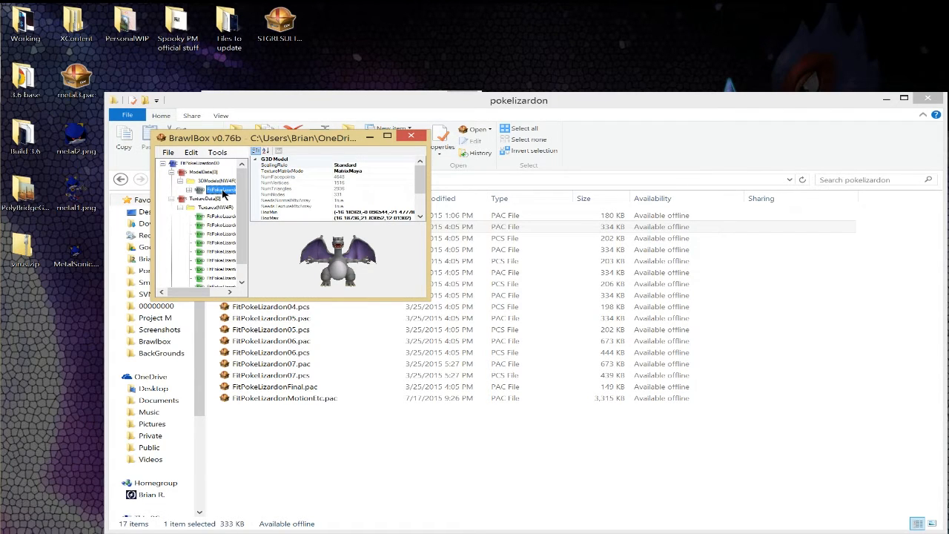
pyautogui.rightClick(220, 190)
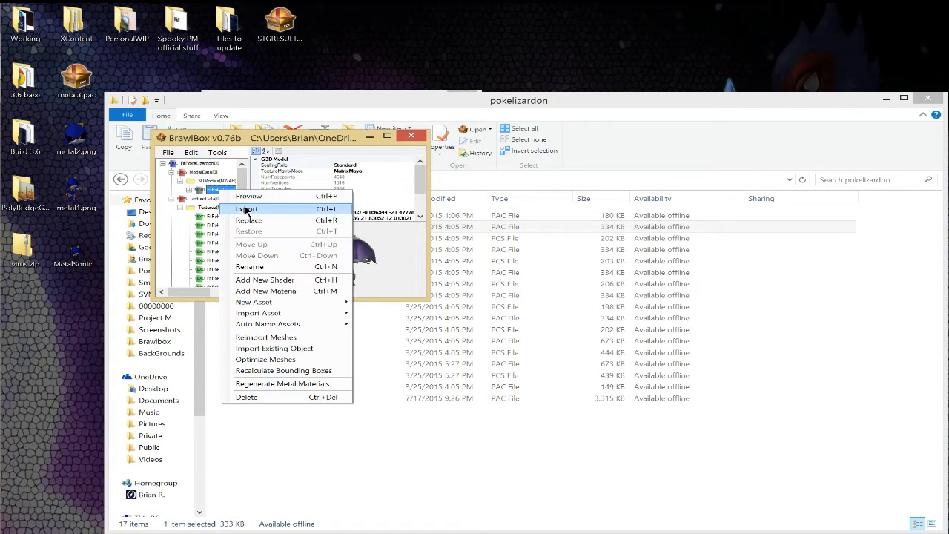
pyautogui.click(246, 207)
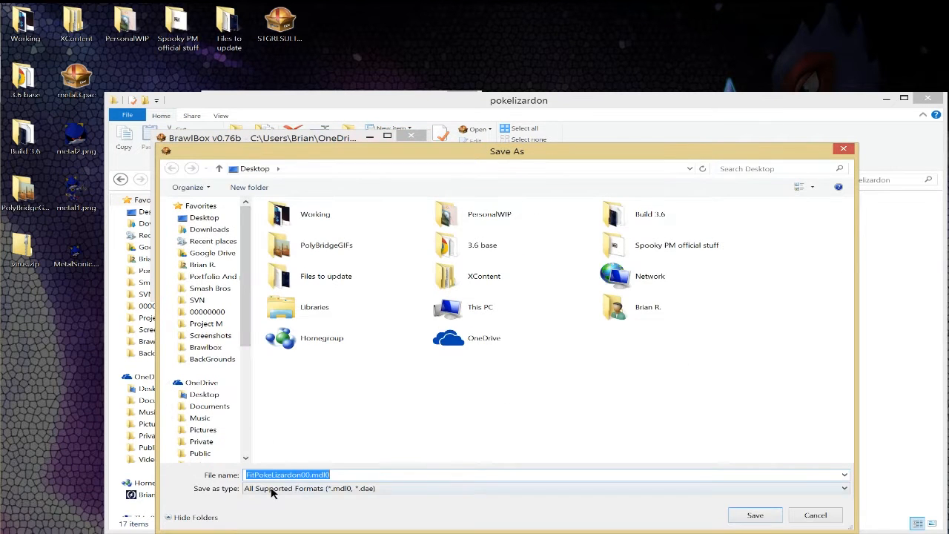
pyautogui.click(545, 488)
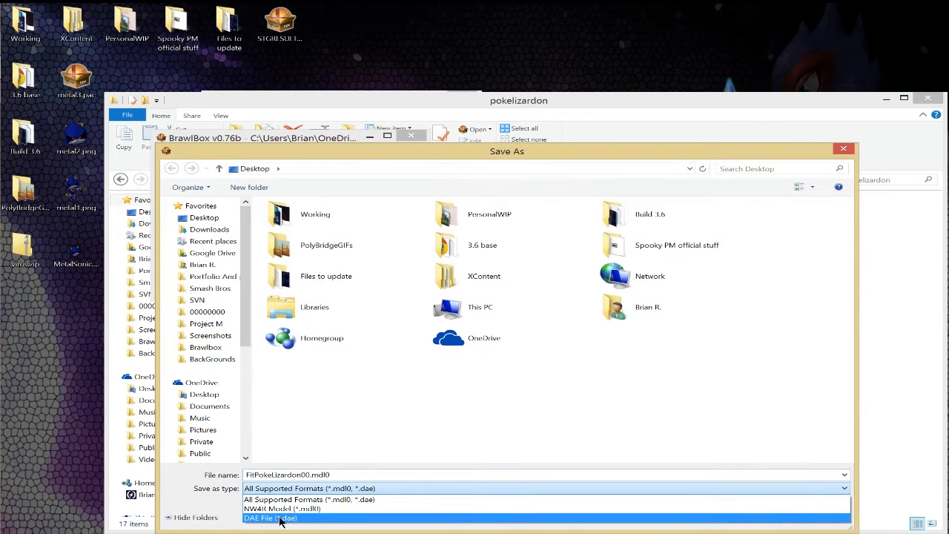
pyautogui.click(270, 518)
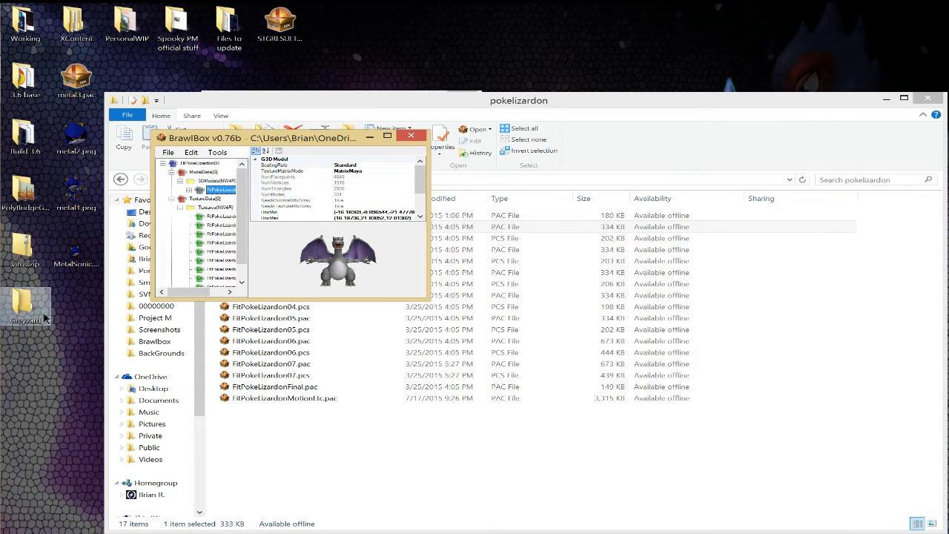
# - Export all textures in the group as PNG files to the Greyzard folder, then maximize BrawlBox
pyautogui.rightClick(208, 199)
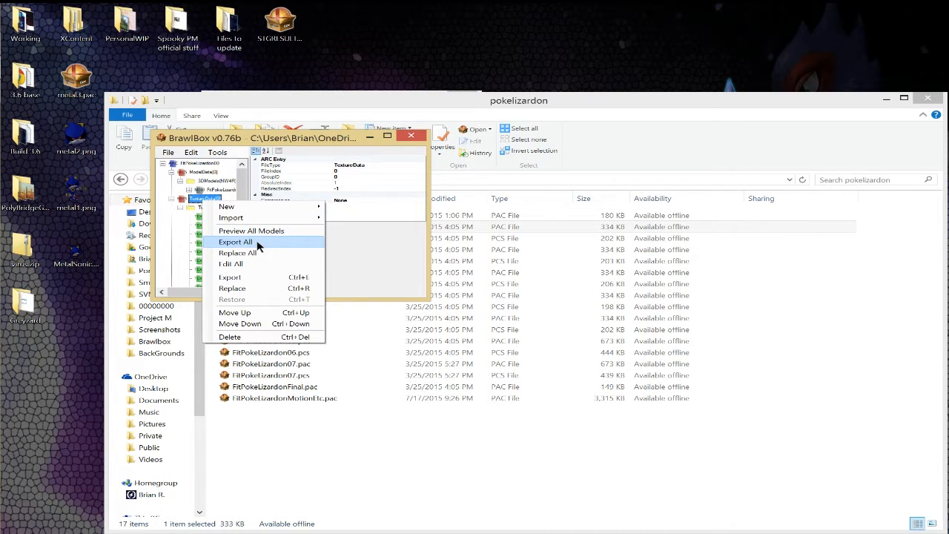
pyautogui.click(234, 242)
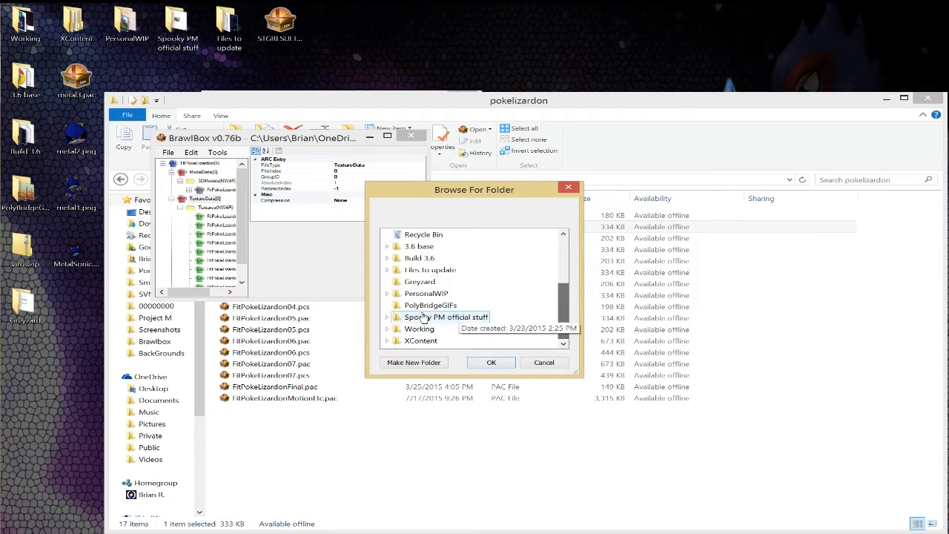
pyautogui.click(491, 362)
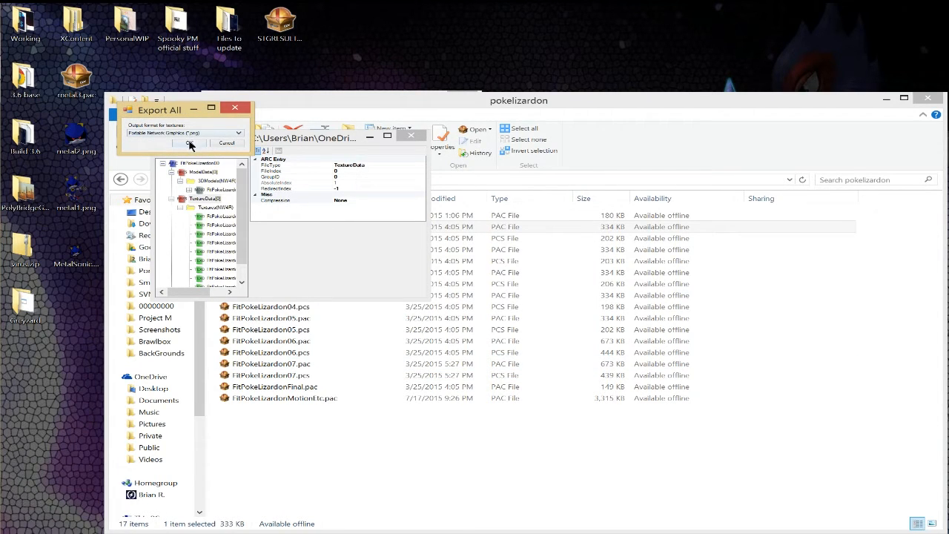
pyautogui.click(190, 142)
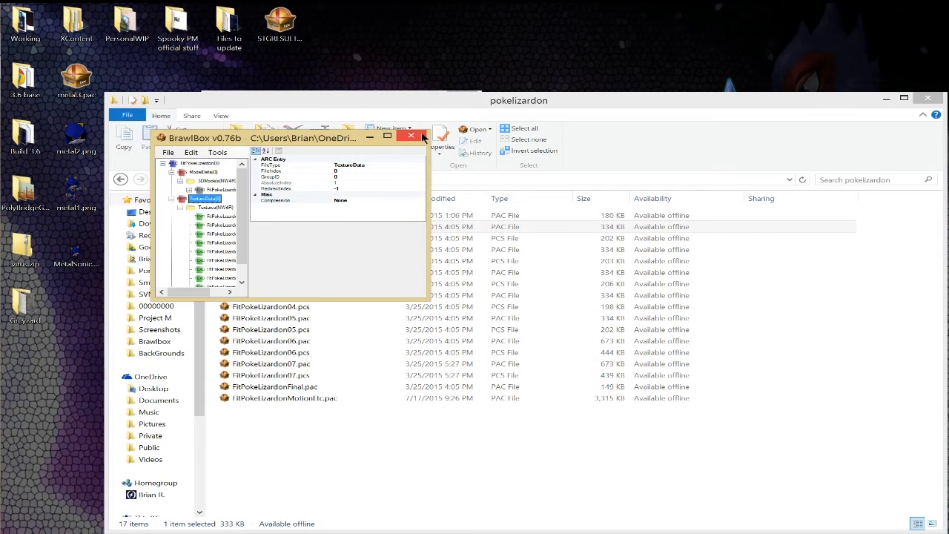
pyautogui.click(385, 138)
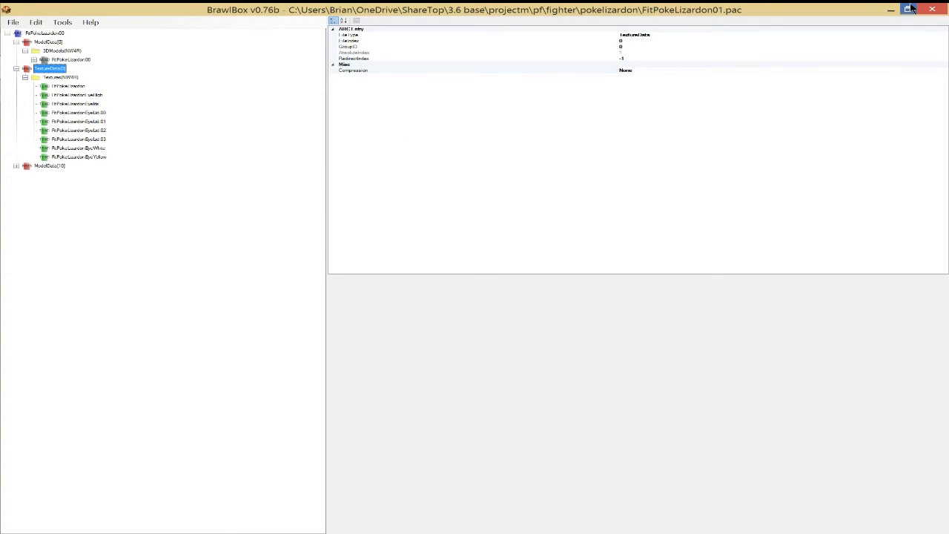
pyautogui.click(889, 9)
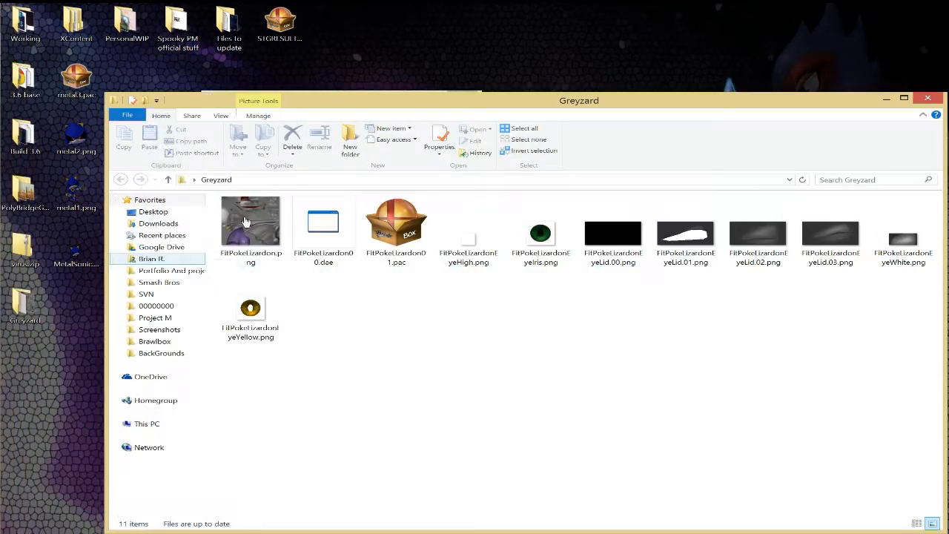
# - Open the exported FitPokeLizardon00.dae from the Greyzard folder in 3ds Max
pyautogui.click(323, 222)
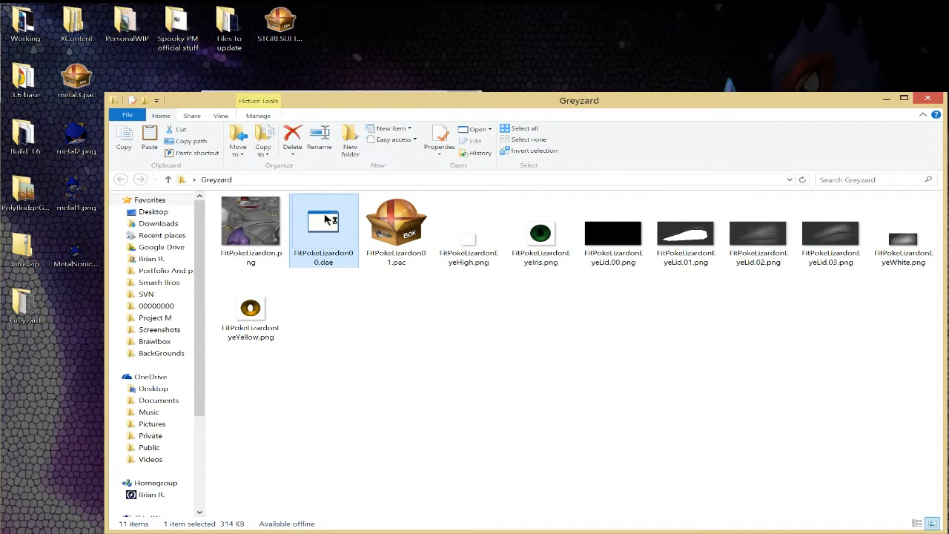
pyautogui.doubleClick(323, 222)
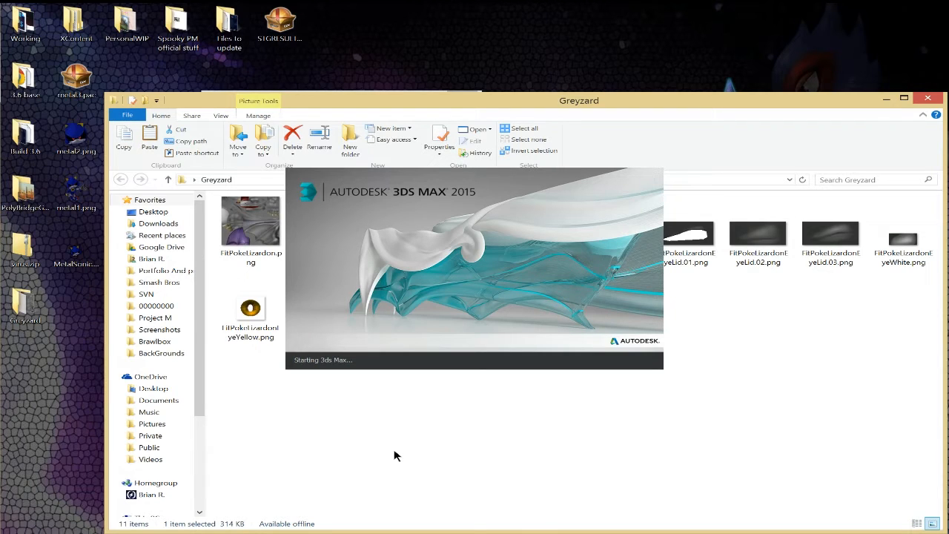
pyautogui.moveTo(343, 437)
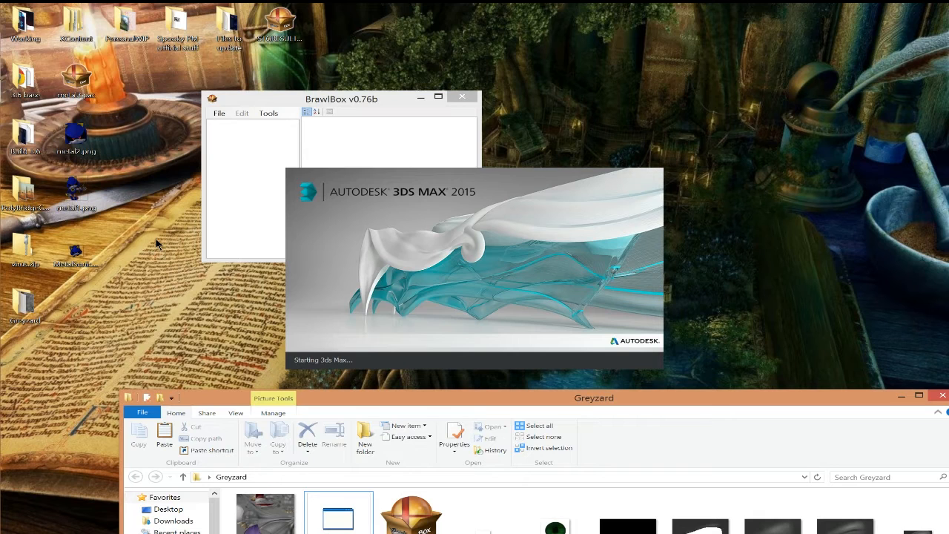
pyautogui.moveTo(611, 71)
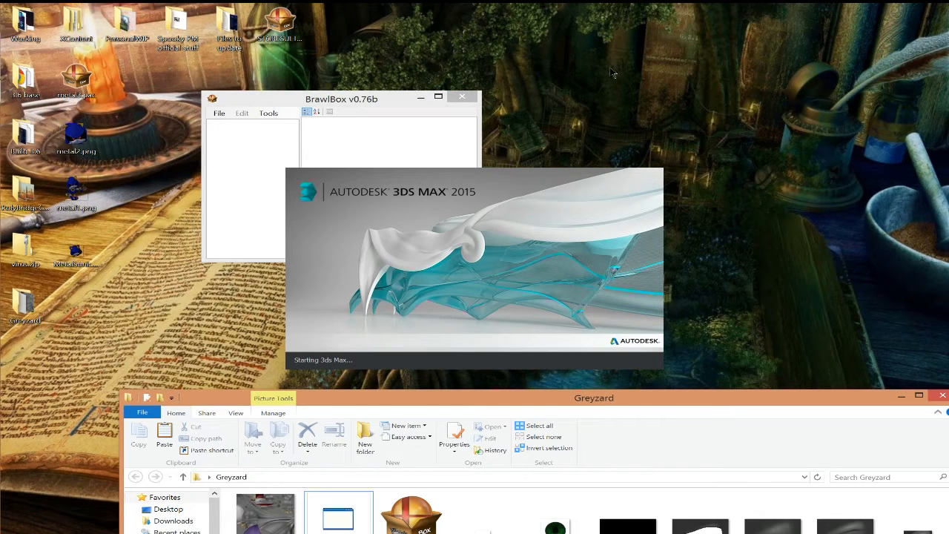
pyautogui.moveTo(176, 231)
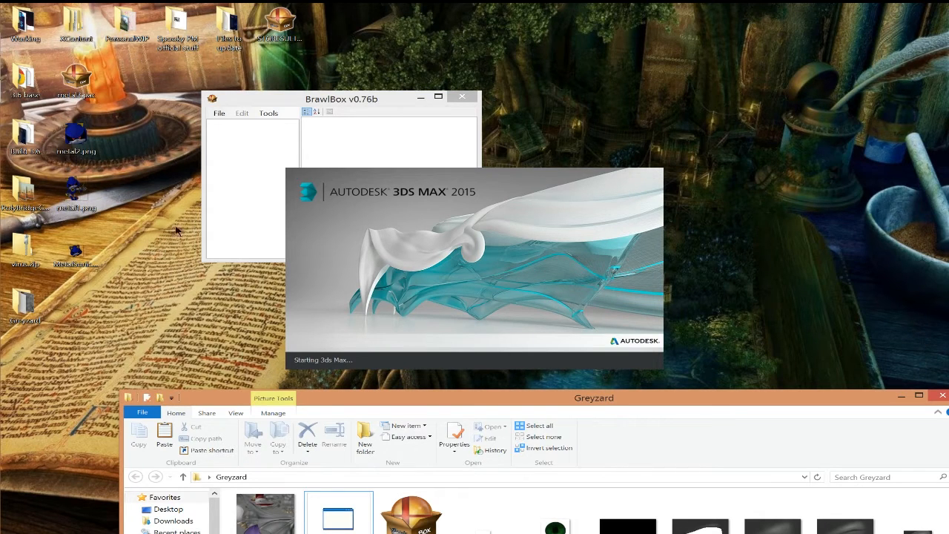
pyautogui.moveTo(279, 378)
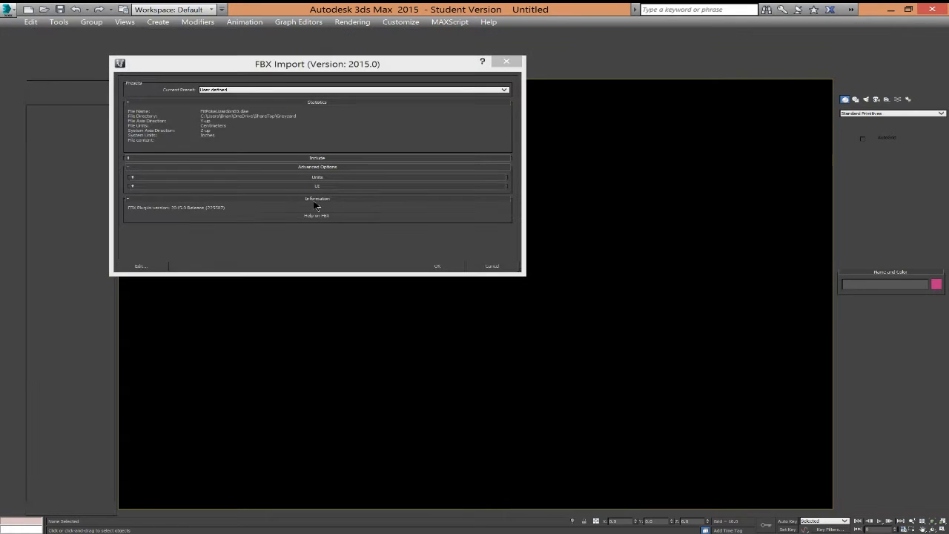
# - Confirm the FBX Import dialog so the Charizard model loads into the scene
pyautogui.click(436, 265)
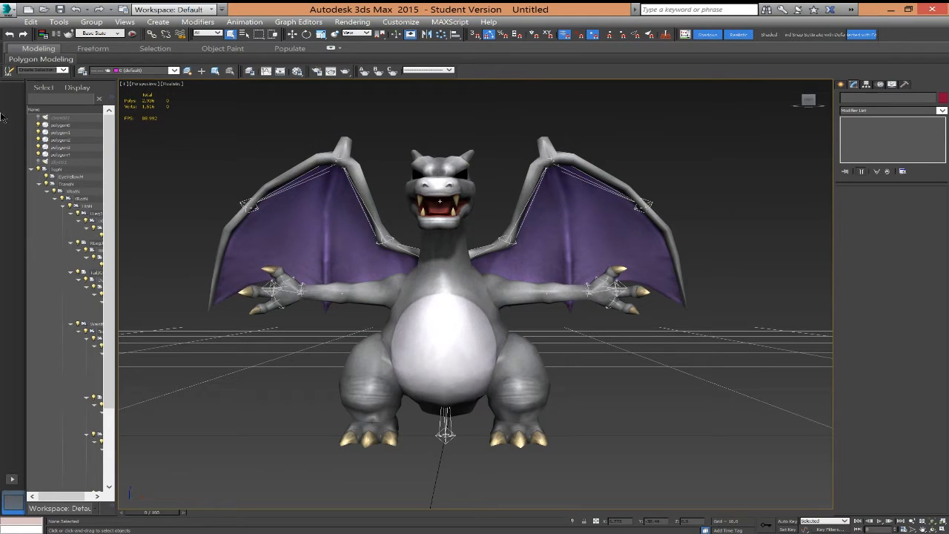
pyautogui.click(911, 8)
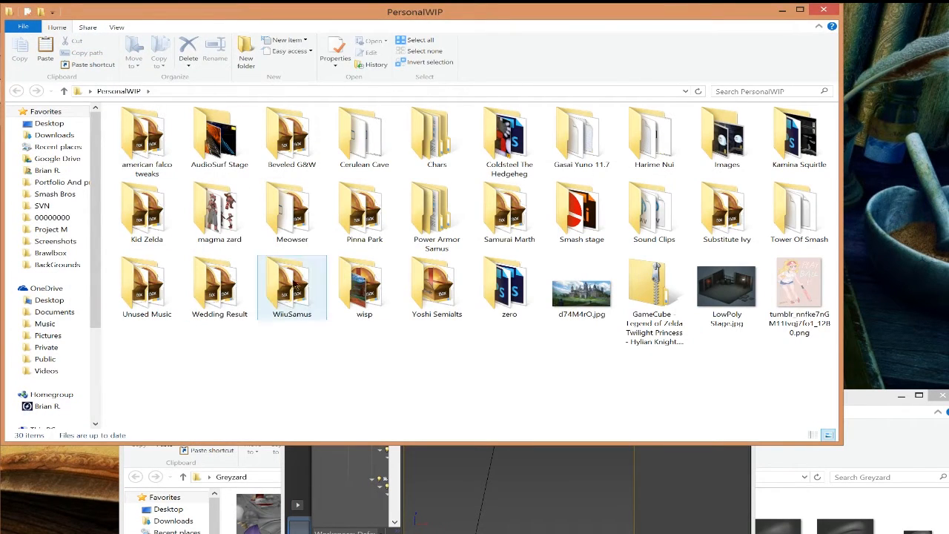
# - Open the T-51b power armor DAE from PersonalWIP > Power Armor Samus > T-51b_Power_Armor, then close Explorer
pyautogui.click(365, 284)
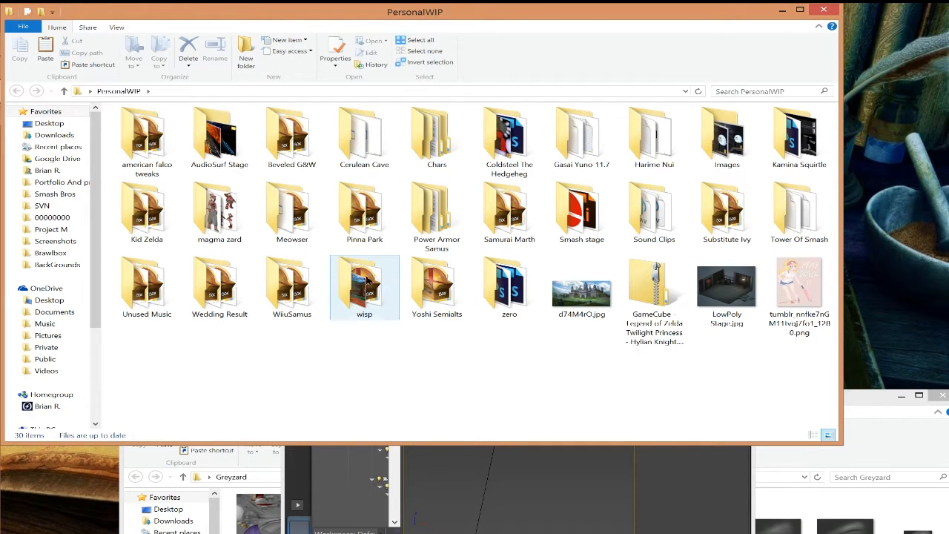
pyautogui.click(291, 210)
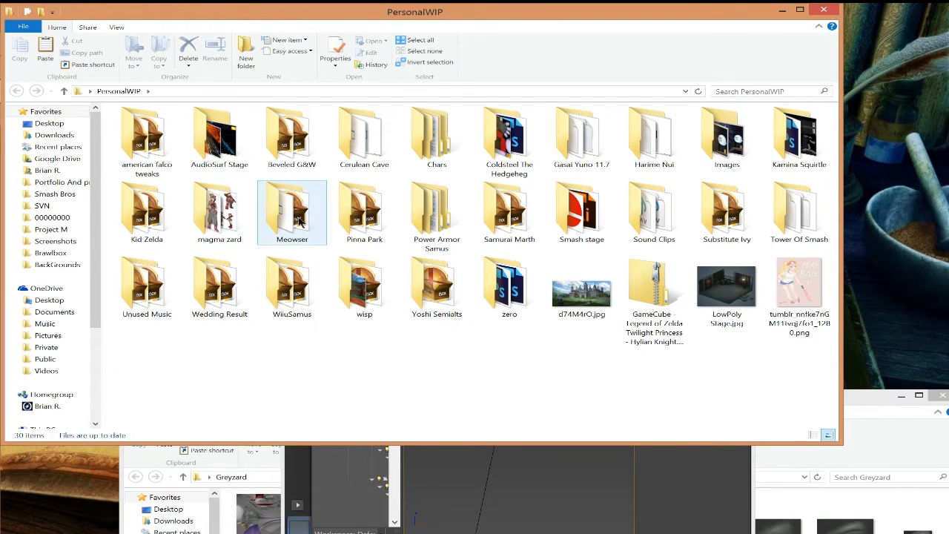
pyautogui.doubleClick(436, 213)
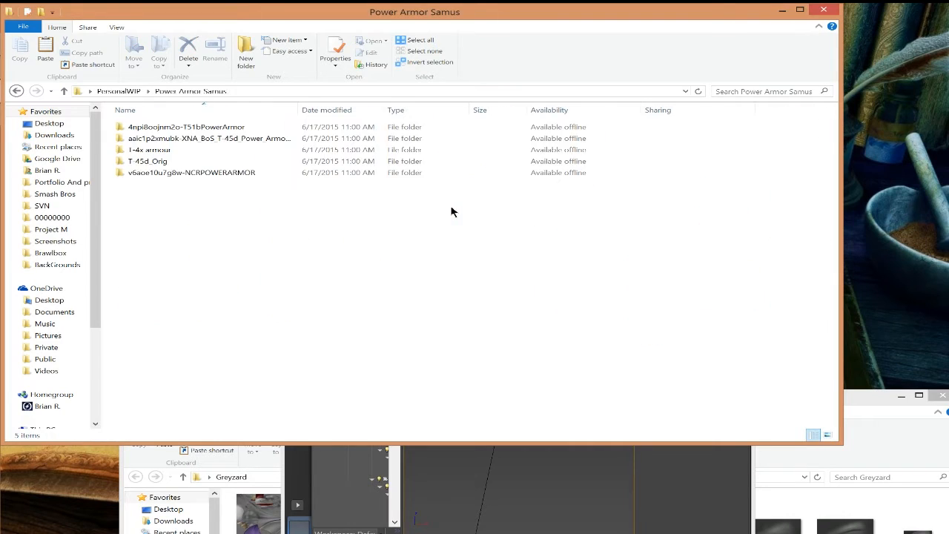
pyautogui.click(186, 128)
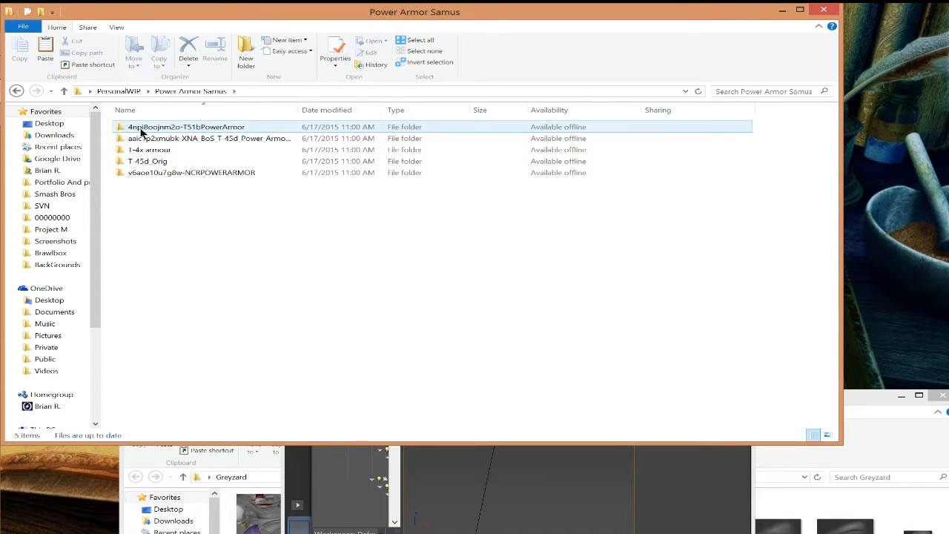
pyautogui.doubleClick(186, 126)
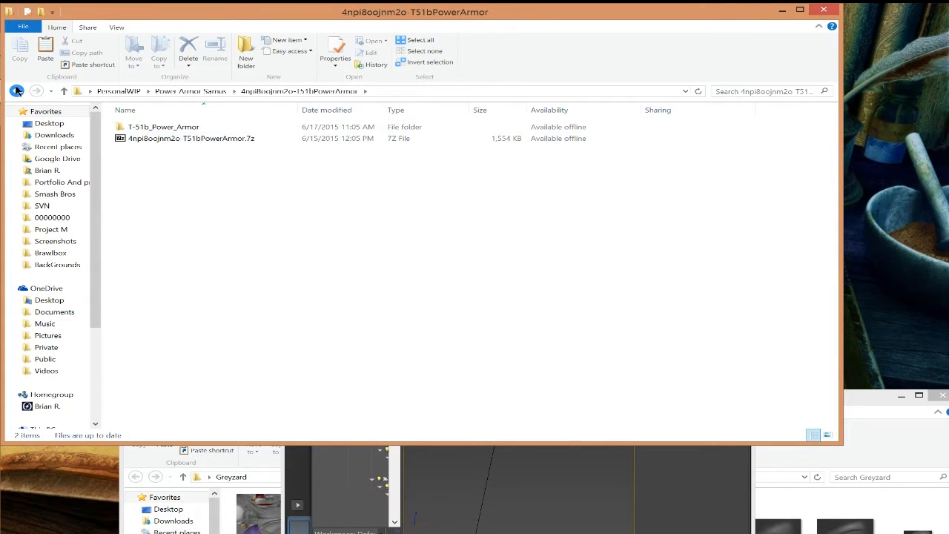
pyautogui.doubleClick(163, 128)
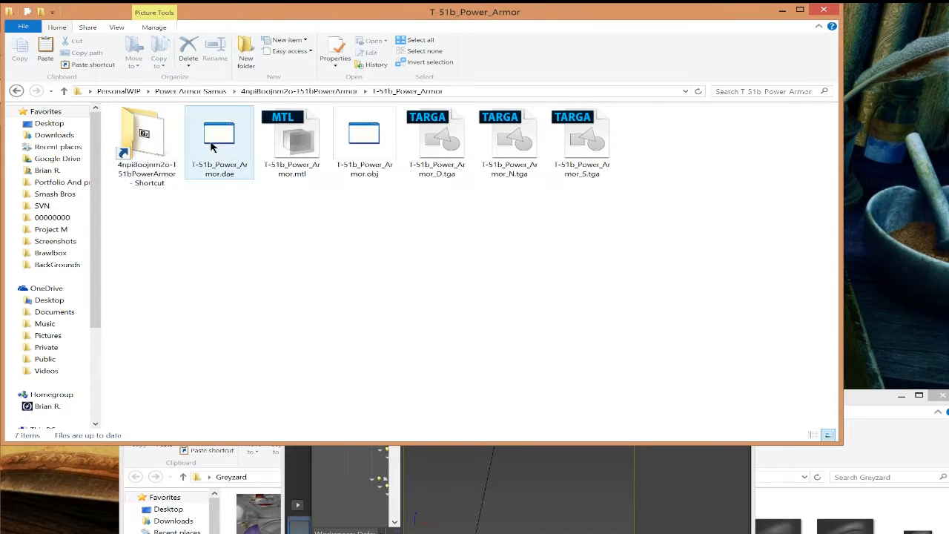
pyautogui.doubleClick(219, 137)
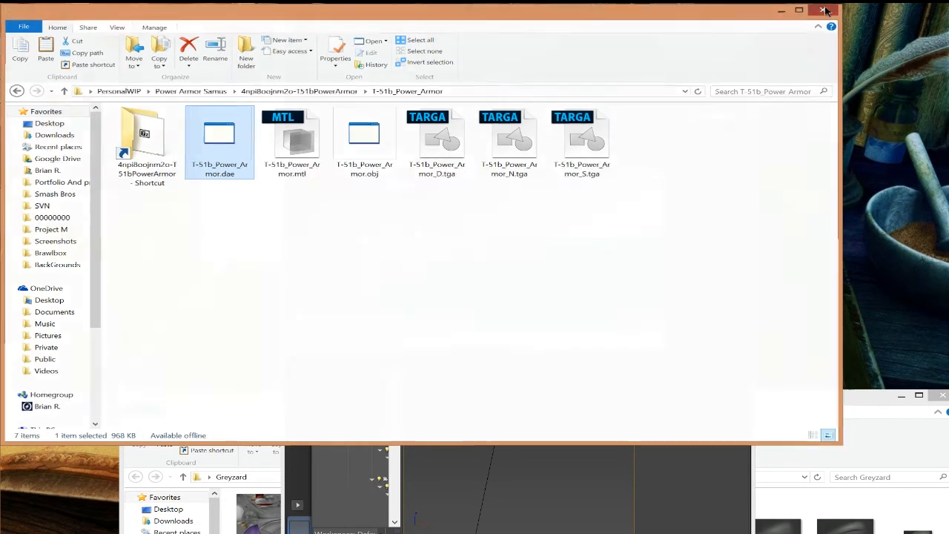
pyautogui.click(824, 10)
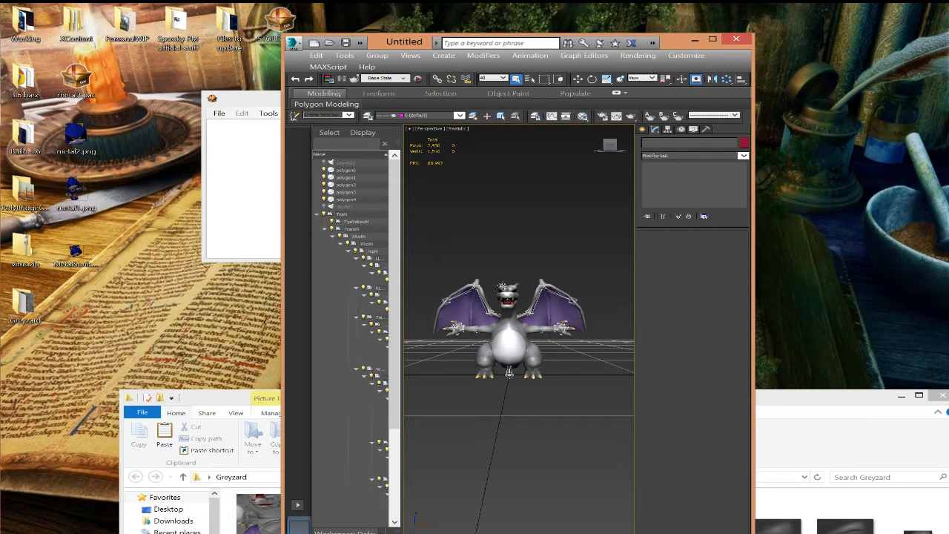
pyautogui.moveTo(664, 45)
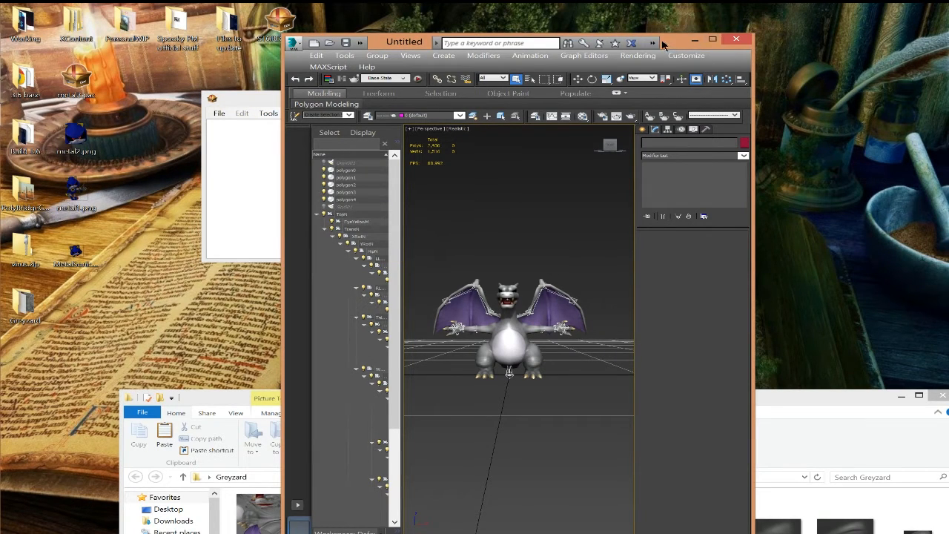
pyautogui.moveTo(414, 50)
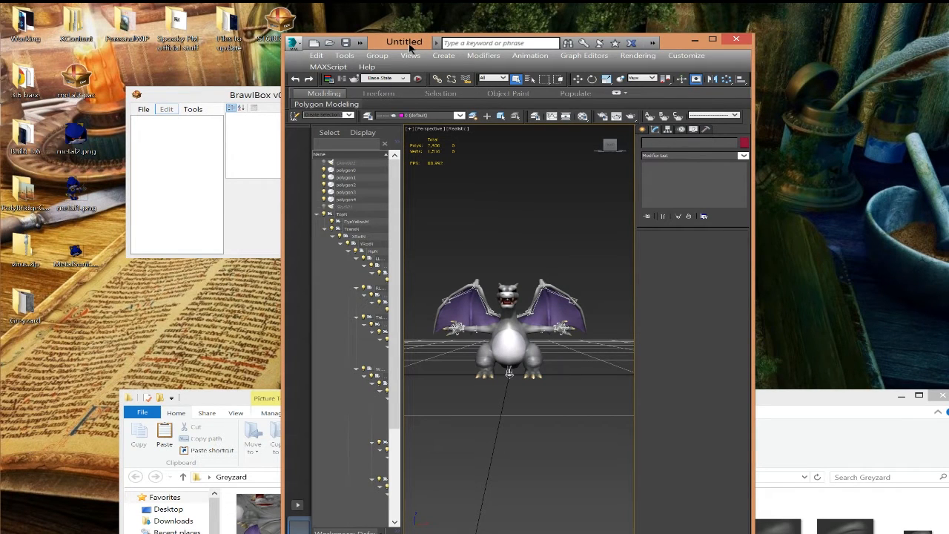
pyautogui.moveTo(112, 68)
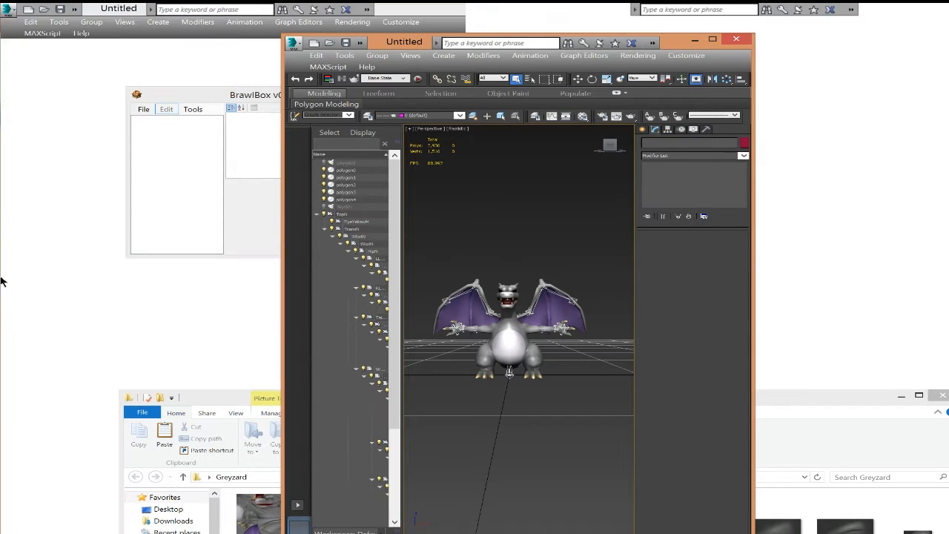
# - Import the power armor via FBX Import and select its root with all child nodes
pyautogui.click(712, 39)
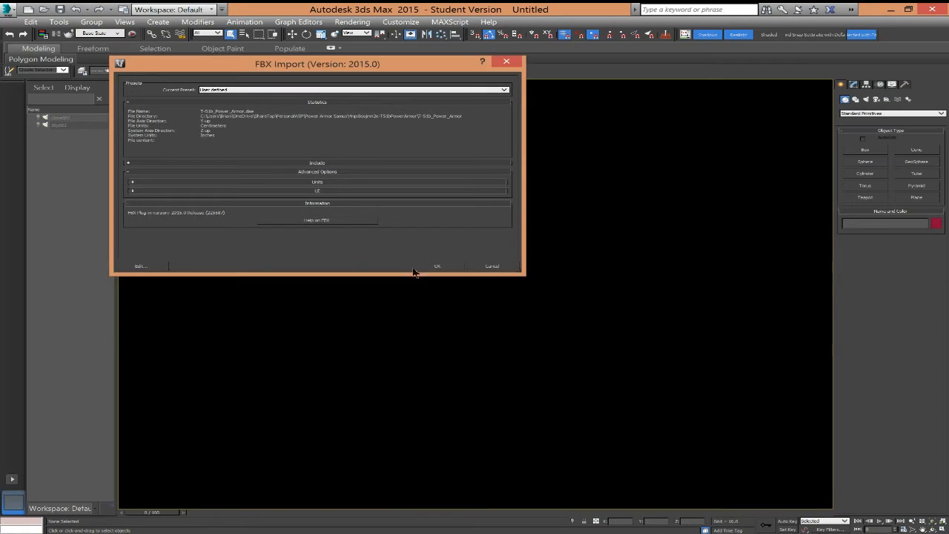
pyautogui.click(435, 266)
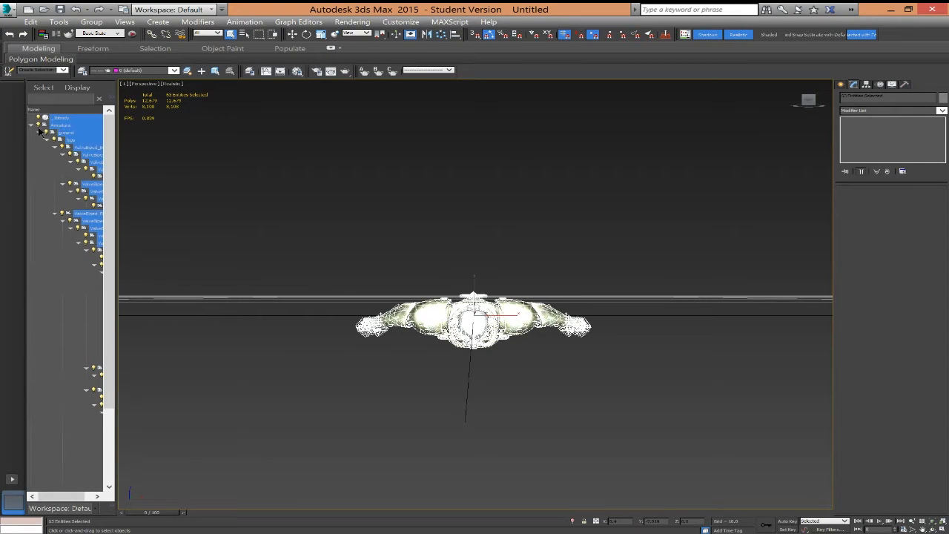
pyautogui.rightClick(61, 125)
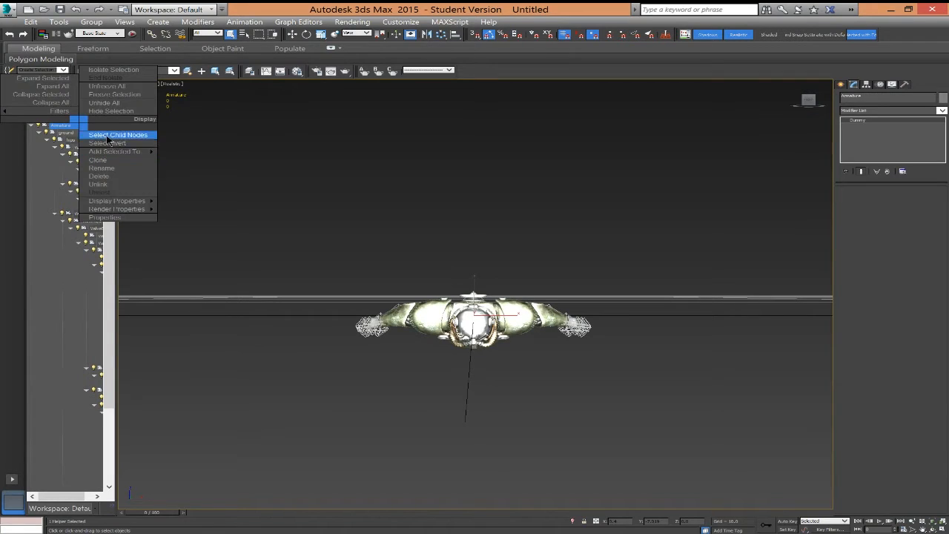
pyautogui.click(118, 133)
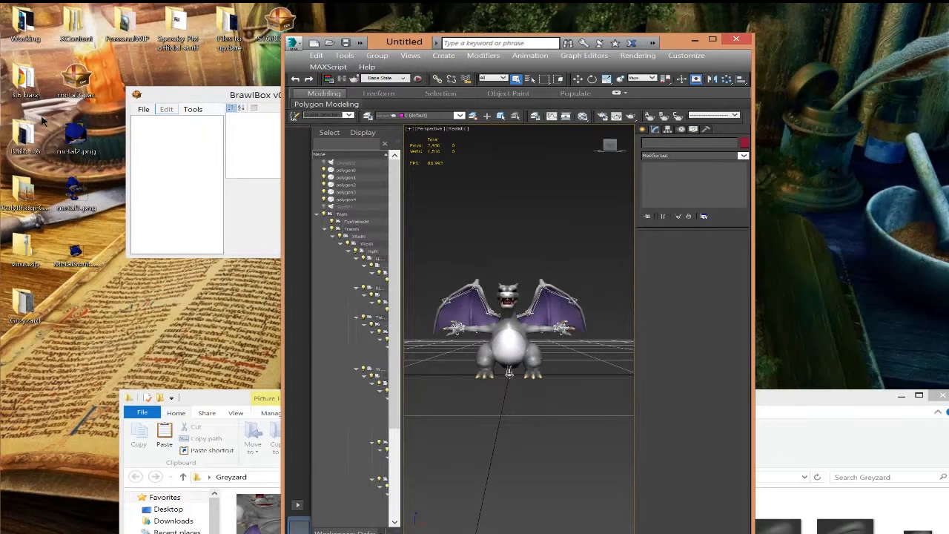
# - Merge all objects from Cool.max into the Charizard scene and maximize the window
pyautogui.click(293, 41)
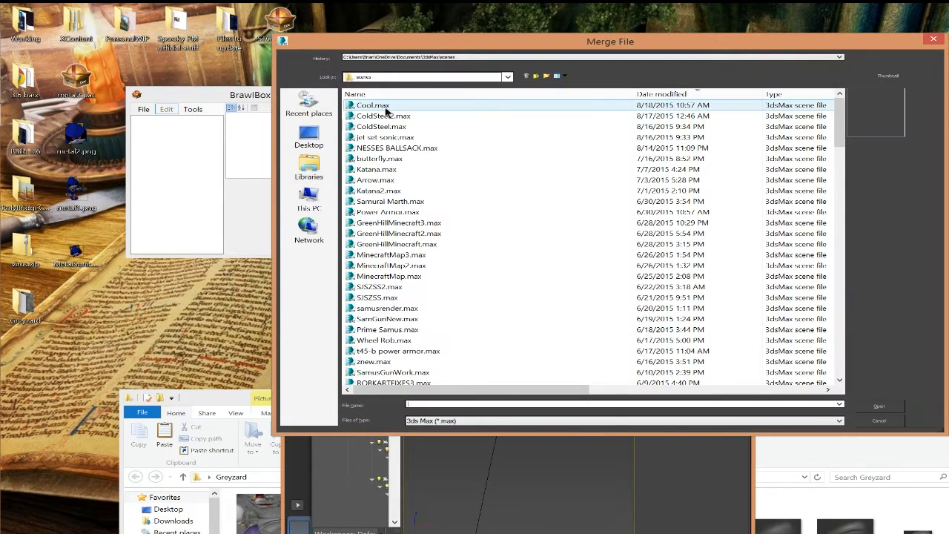
pyautogui.doubleClick(374, 104)
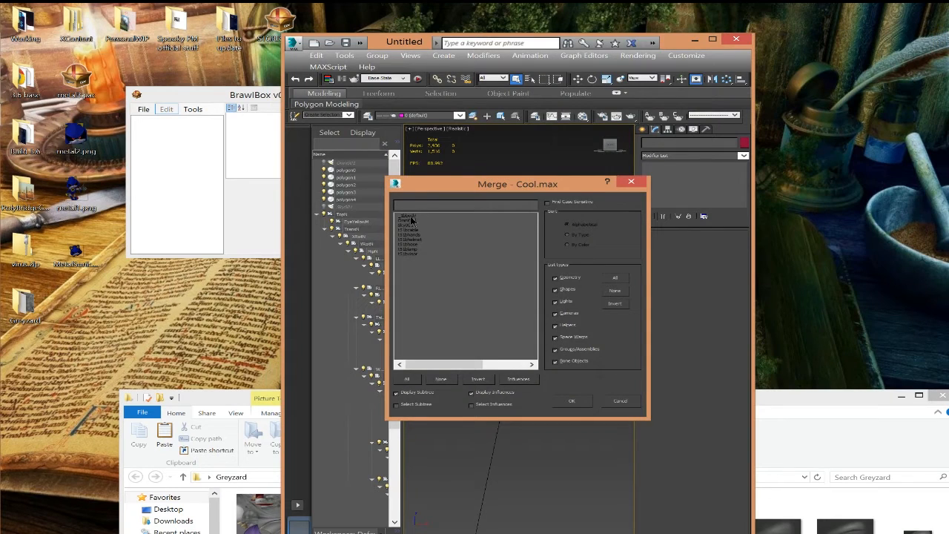
pyautogui.click(406, 378)
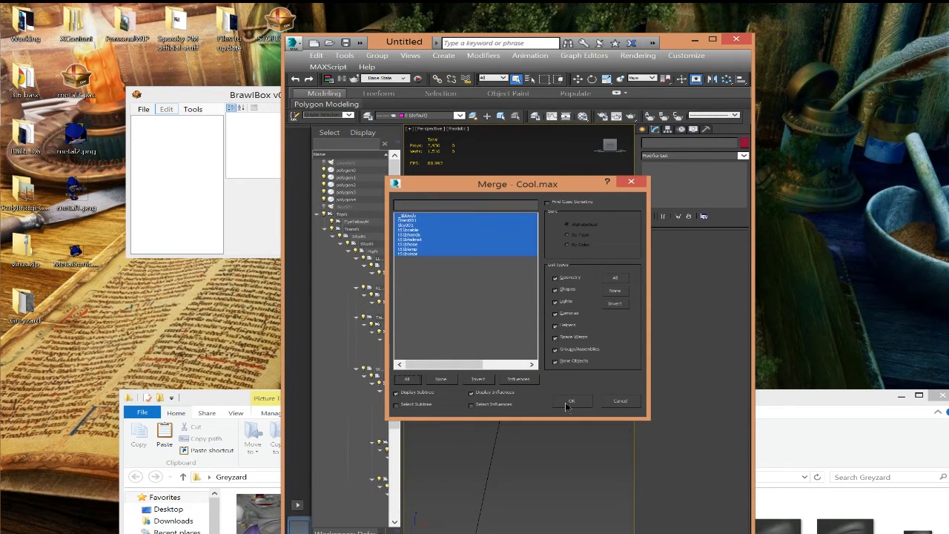
pyautogui.click(571, 400)
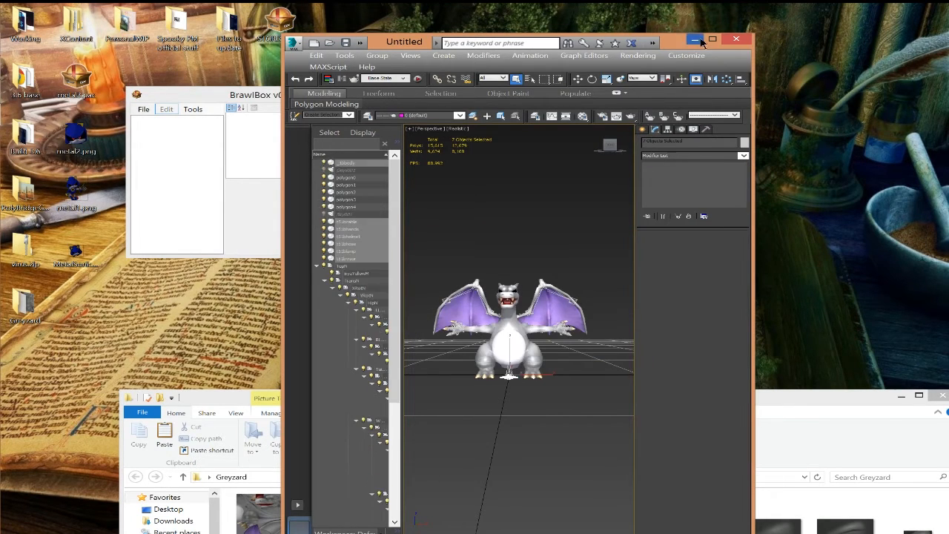
pyautogui.click(712, 38)
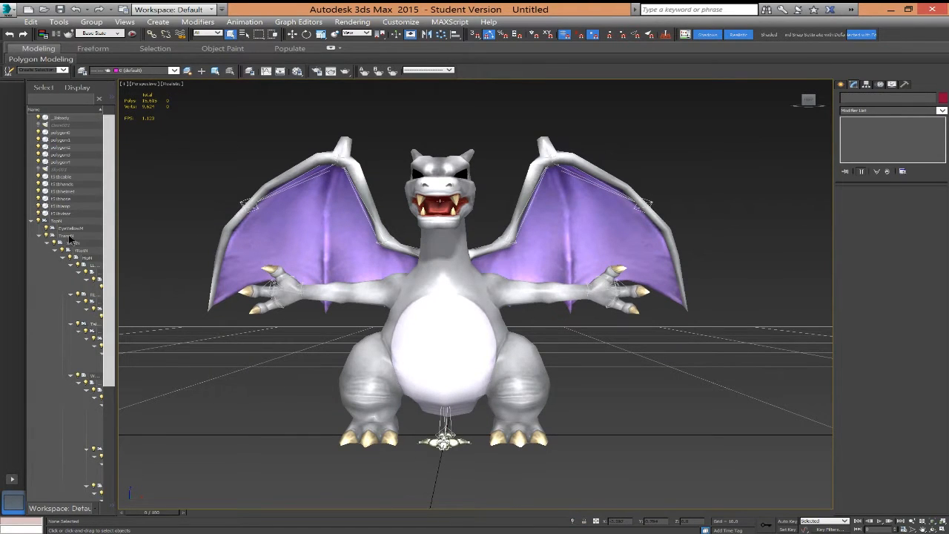
# - Add a Skin modifier to the armor piece and add Charizard's bones through the Modify panel
pyautogui.click(66, 229)
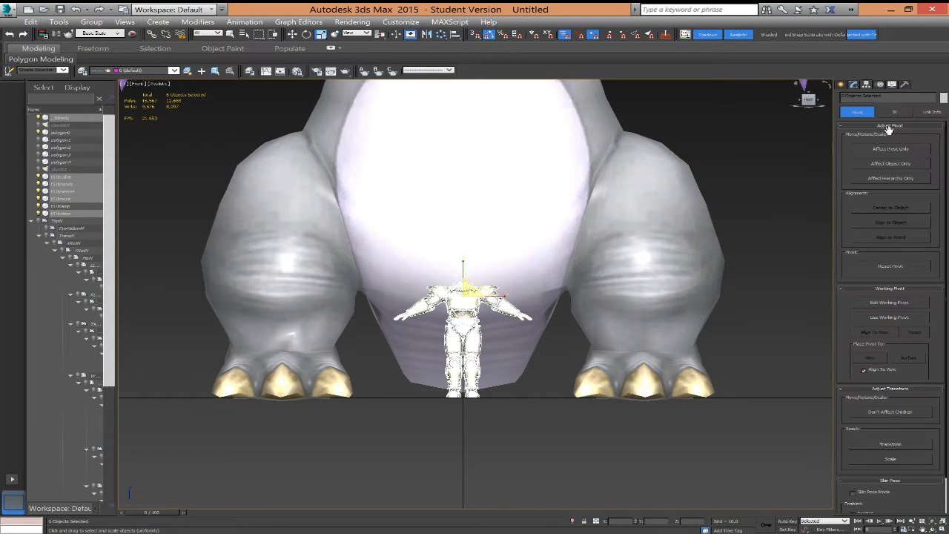
pyautogui.click(890, 149)
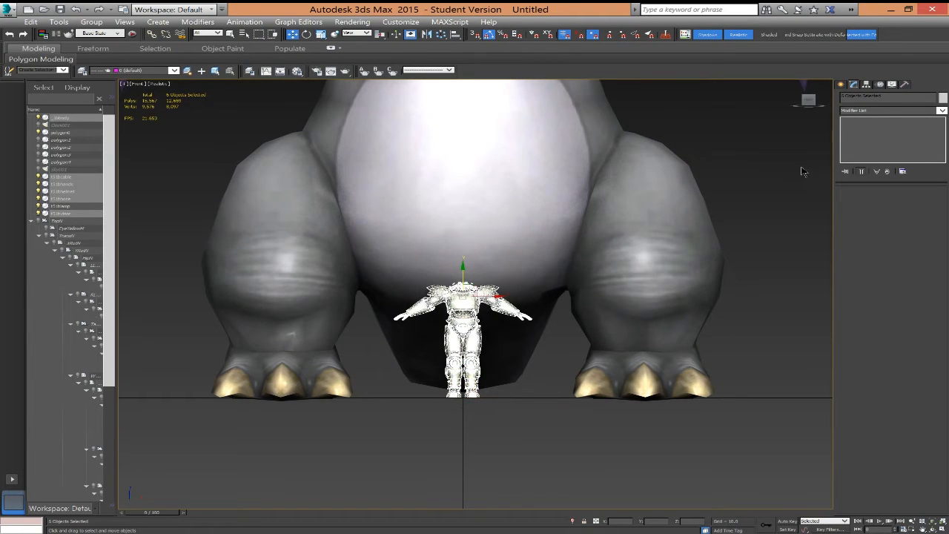
pyautogui.click(894, 97)
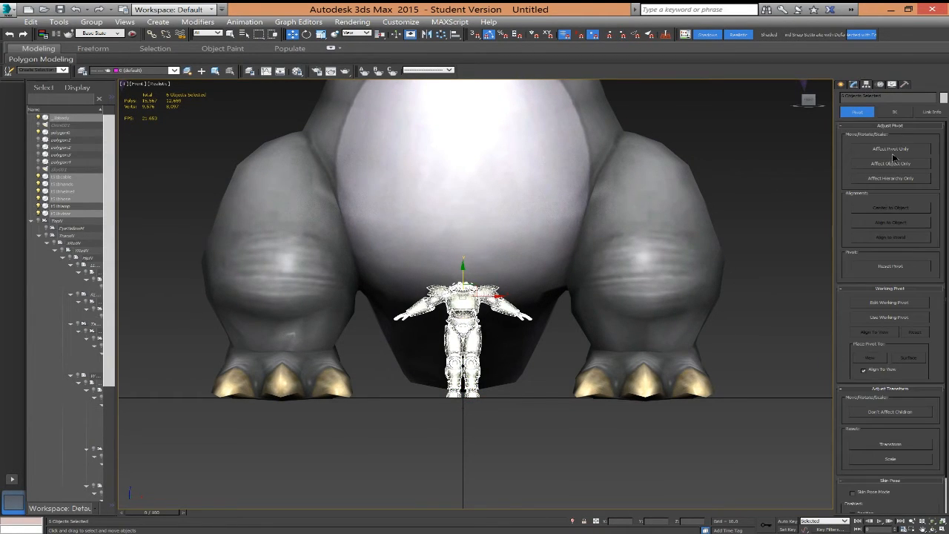
pyautogui.click(889, 149)
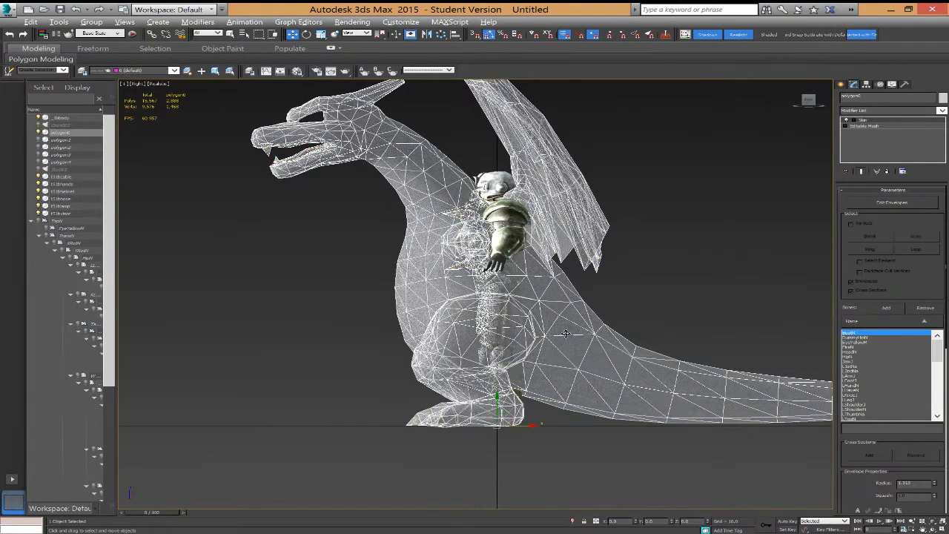
# - Select the power armor body and bring up its Editable Poly context options
pyautogui.click(61, 117)
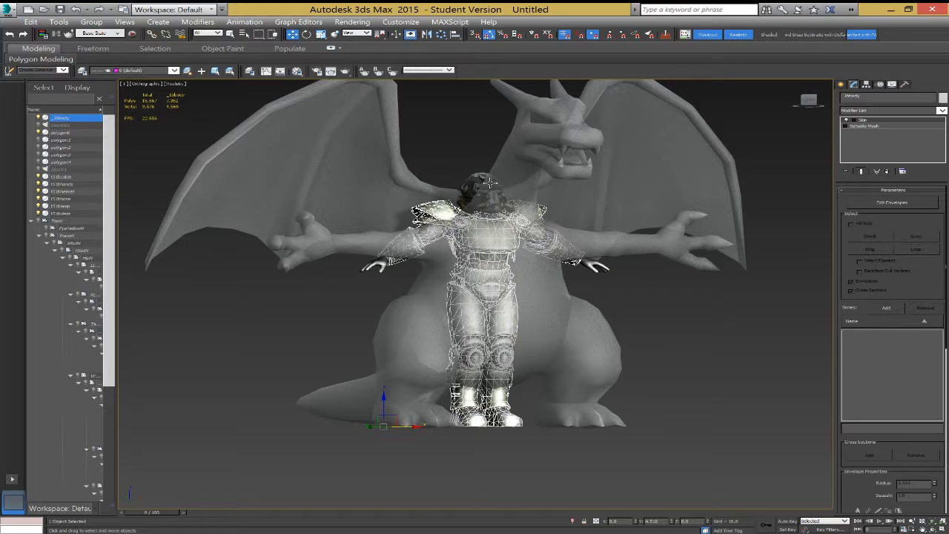
pyautogui.moveTo(641, 178)
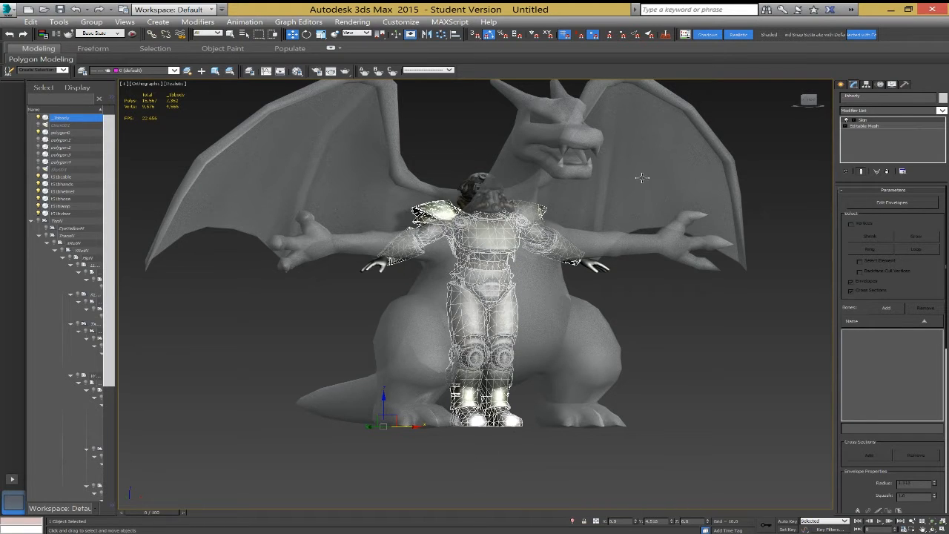
pyautogui.rightClick(875, 118)
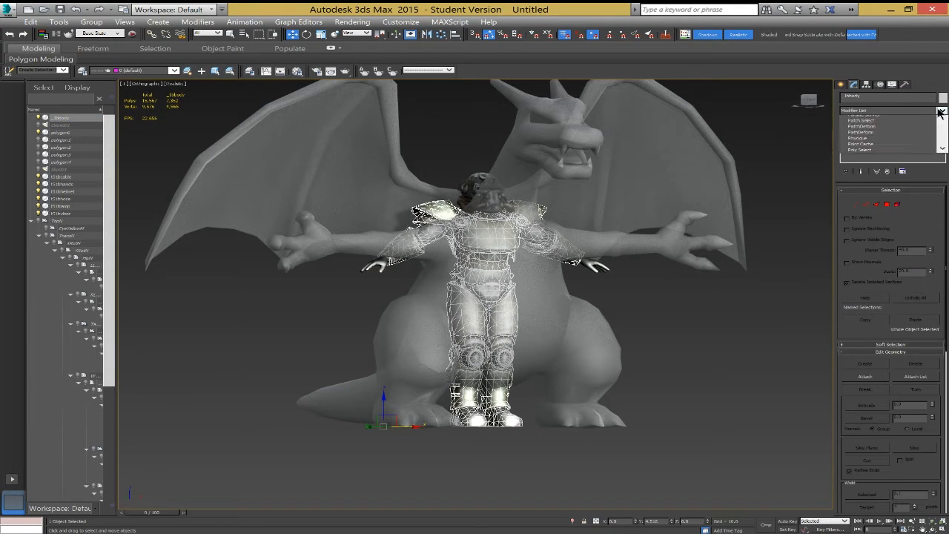
# - Select the power armor body and add Charizard's bones to its Skin modifier
pyautogui.click(940, 110)
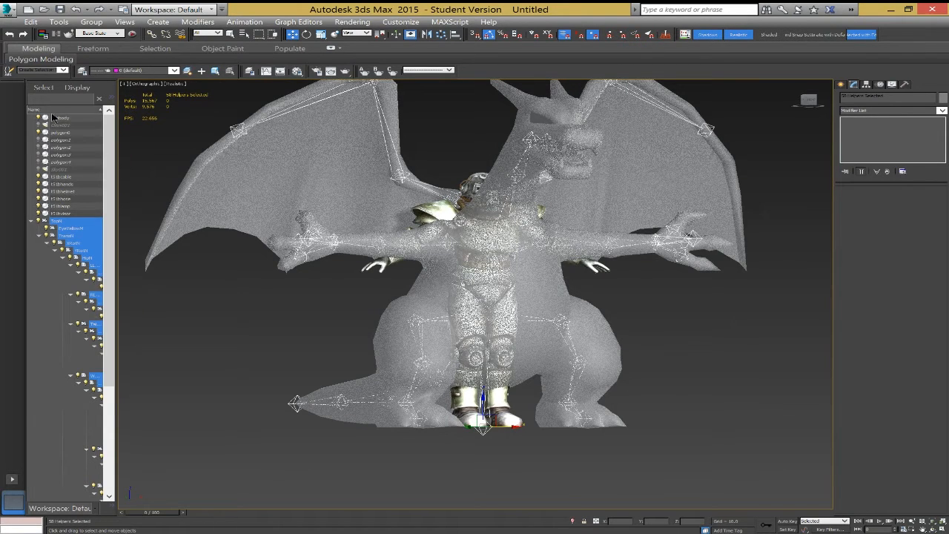
pyautogui.click(61, 117)
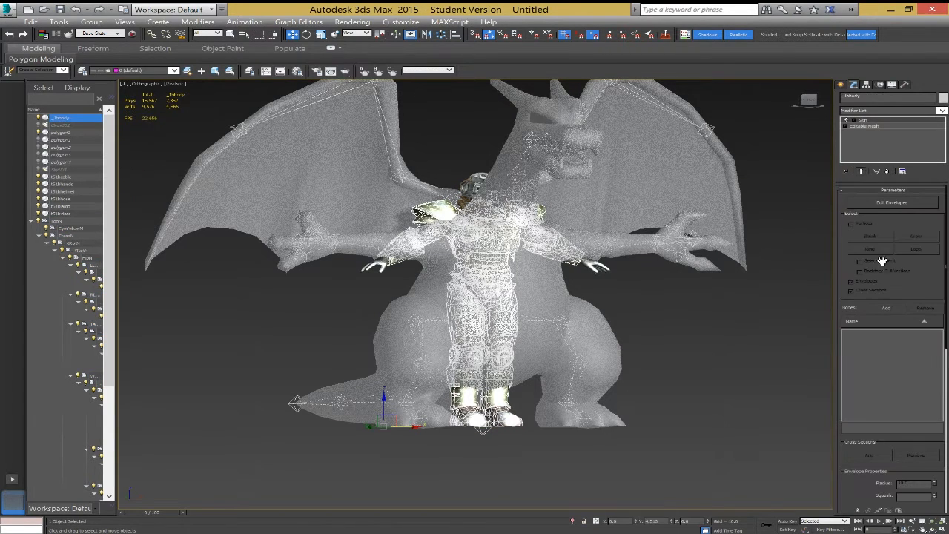
pyautogui.click(885, 307)
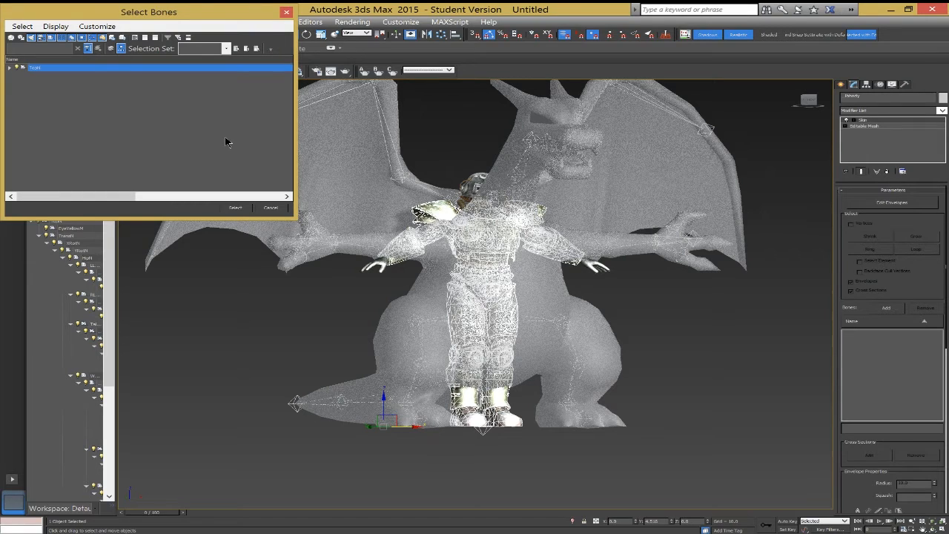
pyautogui.moveTo(74, 112)
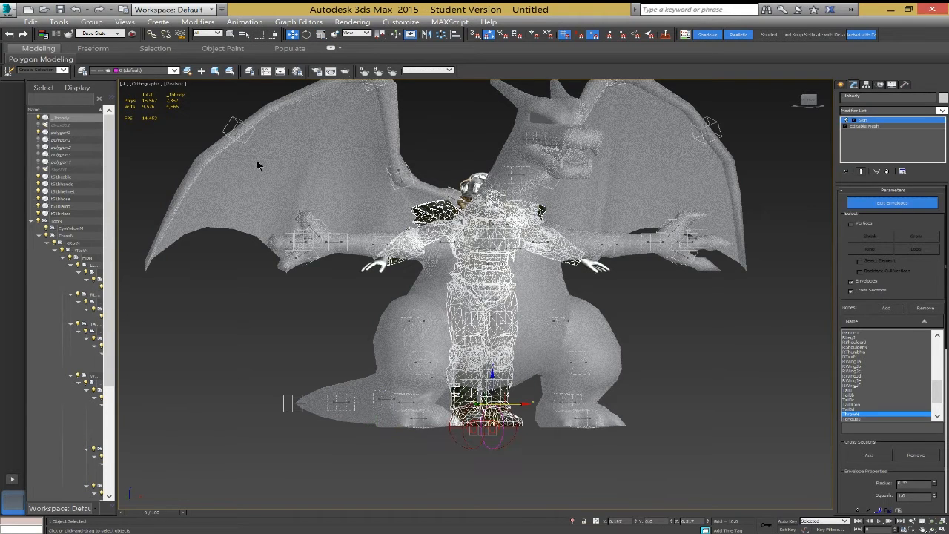
pyautogui.rightClick(474, 297)
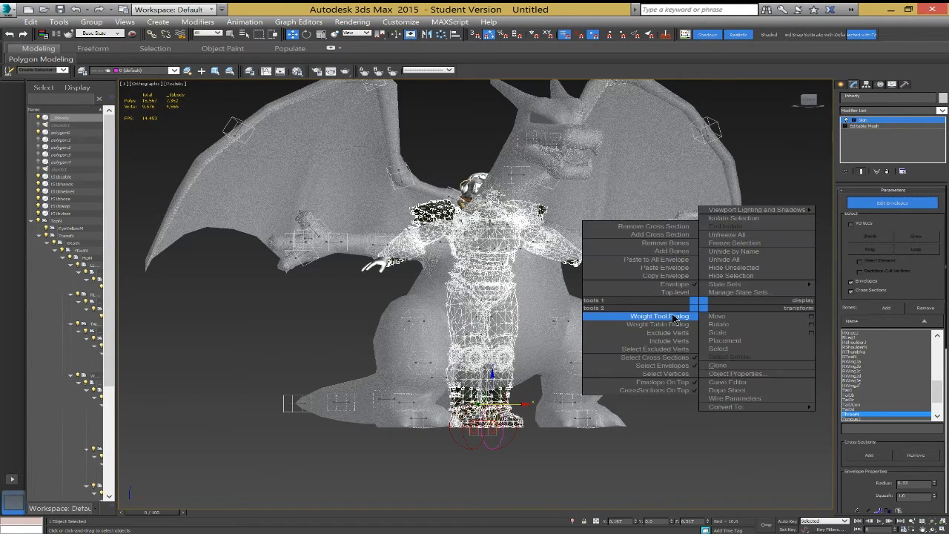
# - Weight the body vertices with the Weight Tool and close it
pyautogui.click(658, 316)
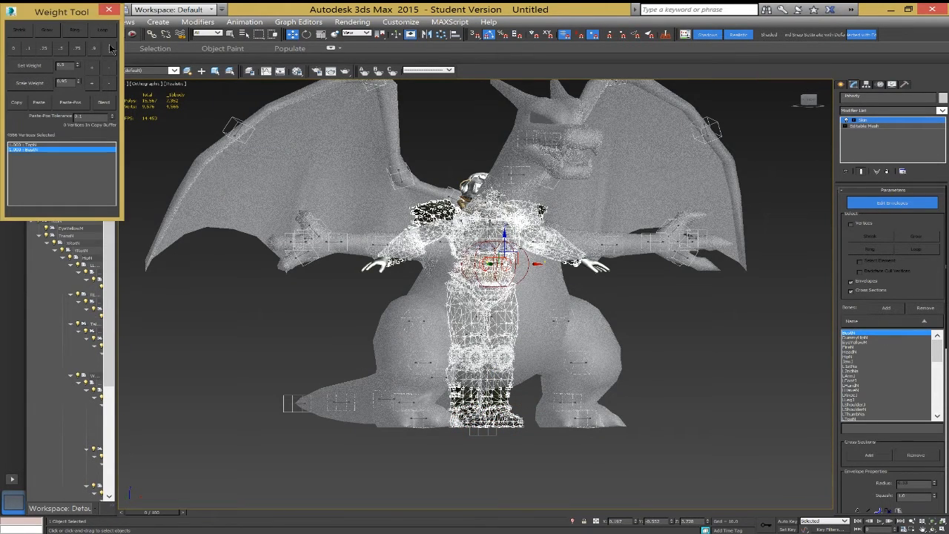
pyautogui.click(893, 202)
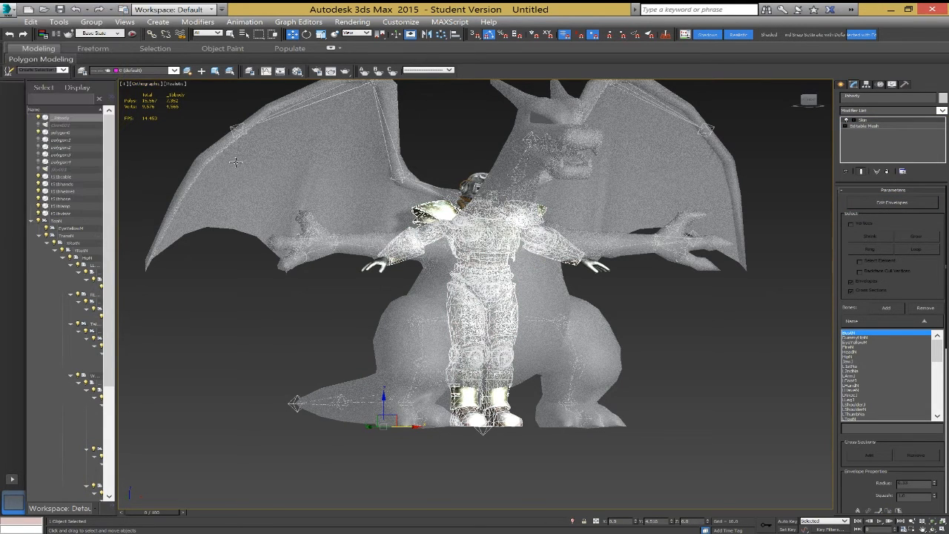
pyautogui.click(61, 133)
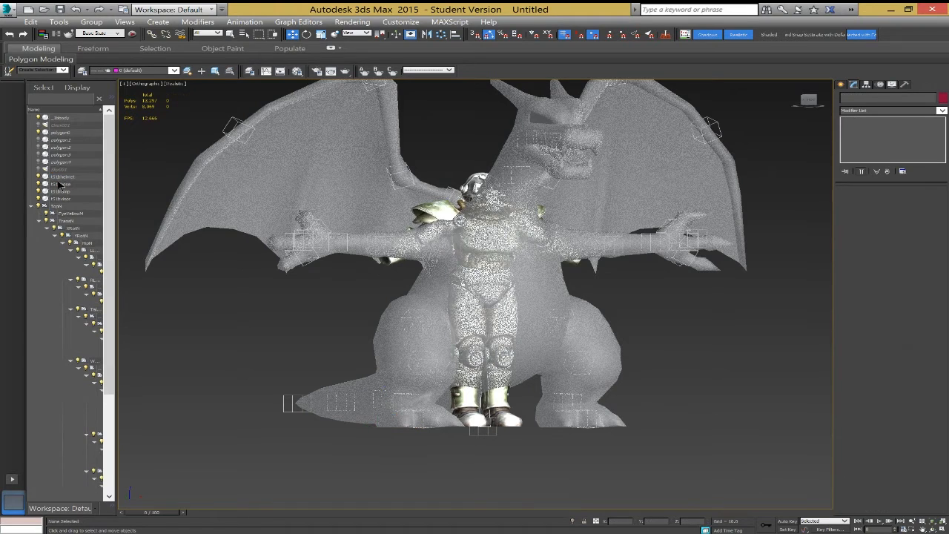
# - Select the power armor helmet in Scene Explorer and show its Skin modifier
pyautogui.click(61, 184)
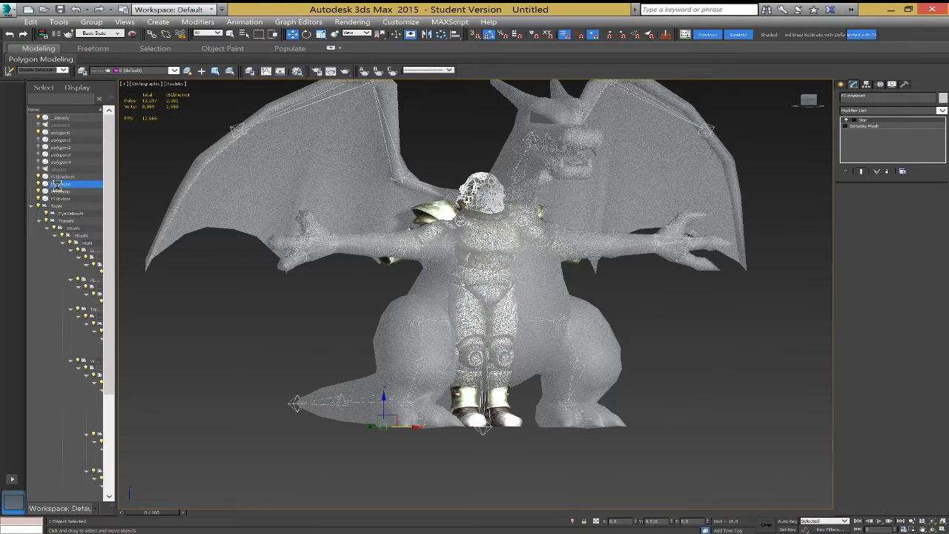
pyautogui.click(62, 190)
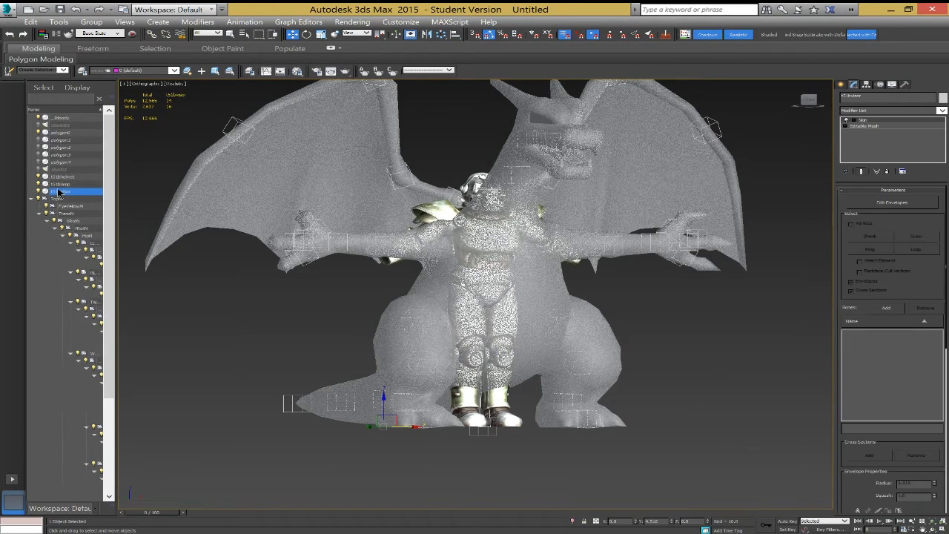
pyautogui.click(62, 184)
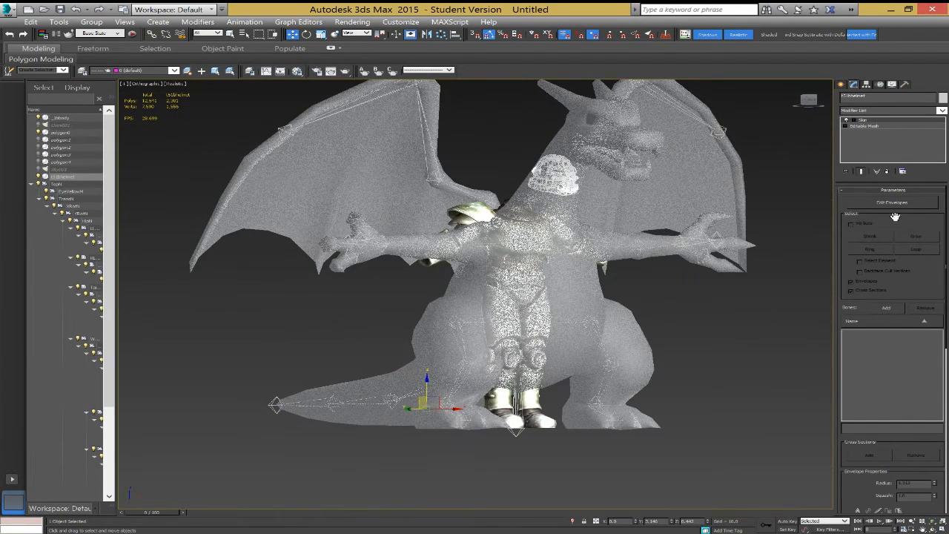
# - Add Charizard's bones to the helmet's Skin and weight its vertices to the head bone
pyautogui.click(887, 307)
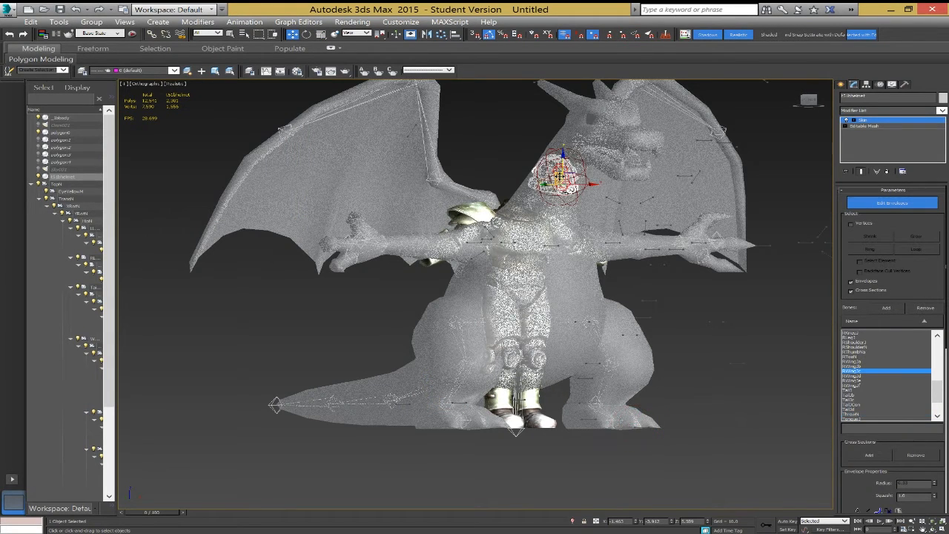
pyautogui.rightClick(756, 334)
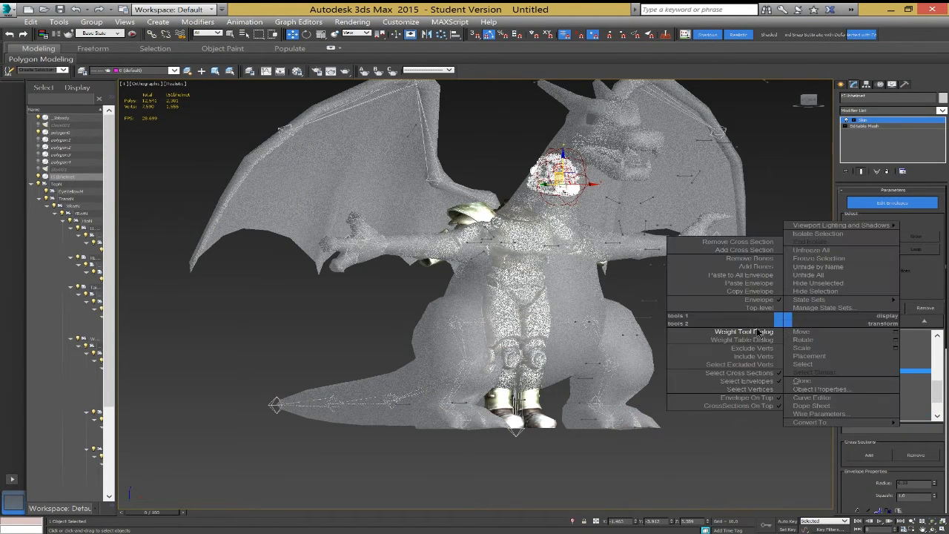
pyautogui.click(744, 332)
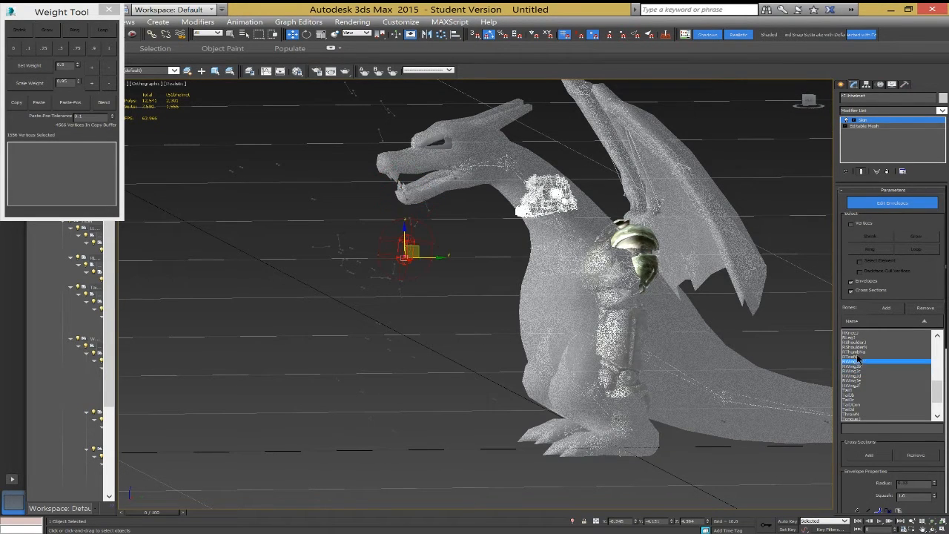
pyautogui.click(887, 388)
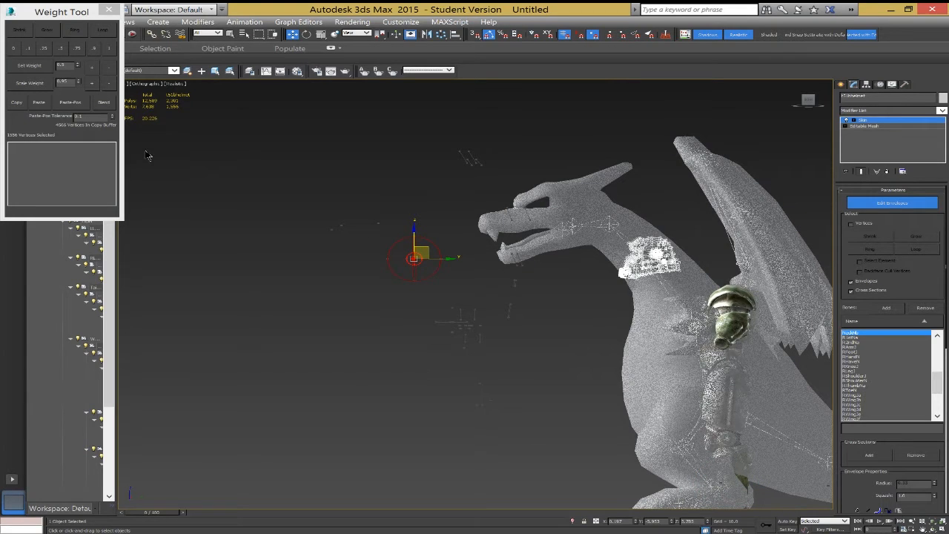
pyautogui.moveTo(626, 249)
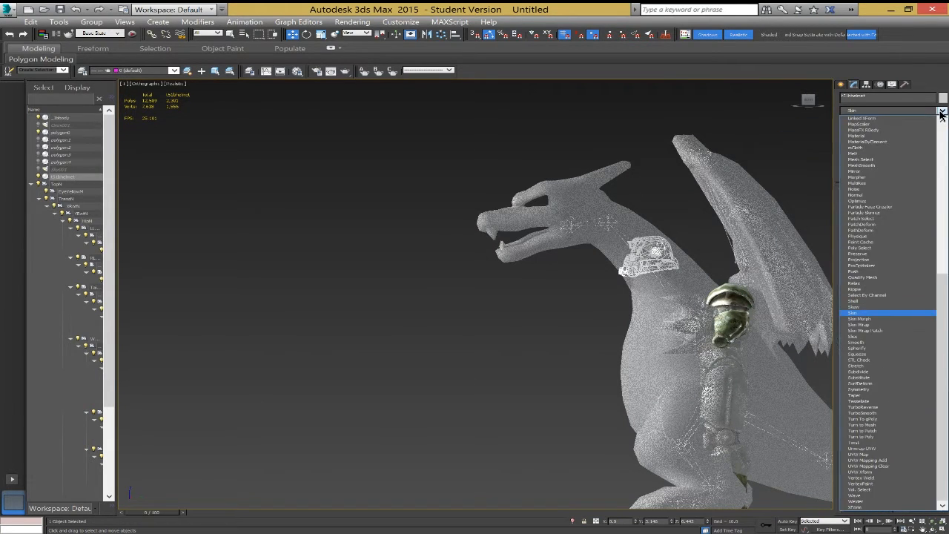
# - Apply a Skin modifier to the next armor piece and add Charizard's bones to it
pyautogui.click(854, 312)
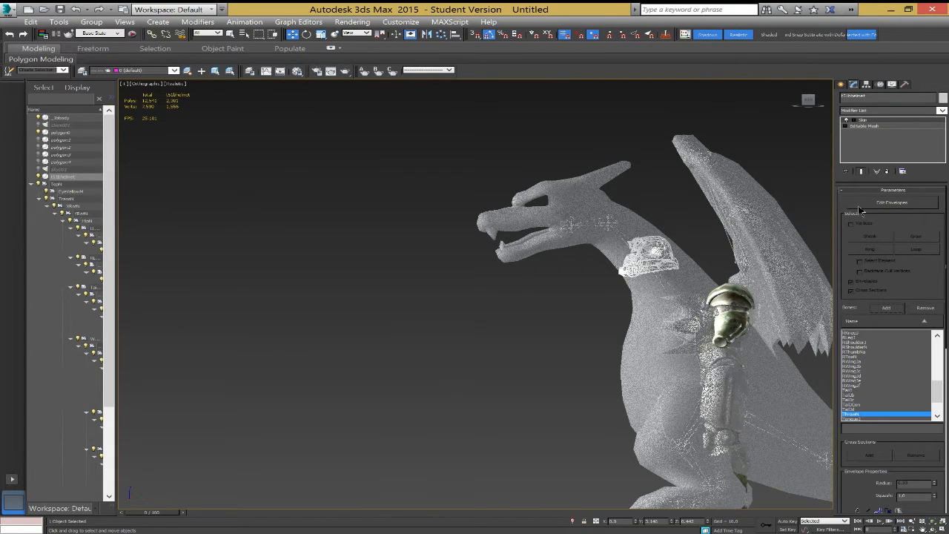
pyautogui.click(893, 202)
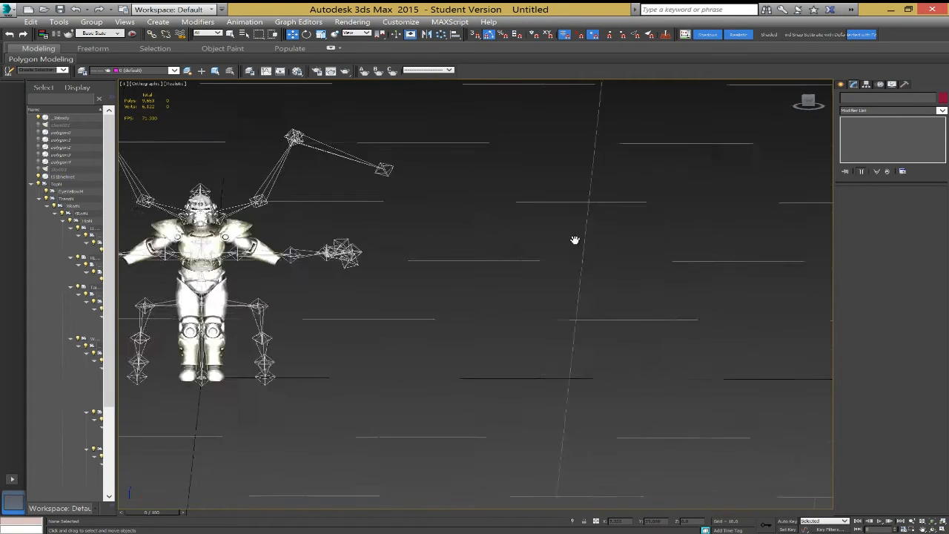
# - Export the scene from the application menu as Autodesk Collada (*.DAE)
pyautogui.click(10, 9)
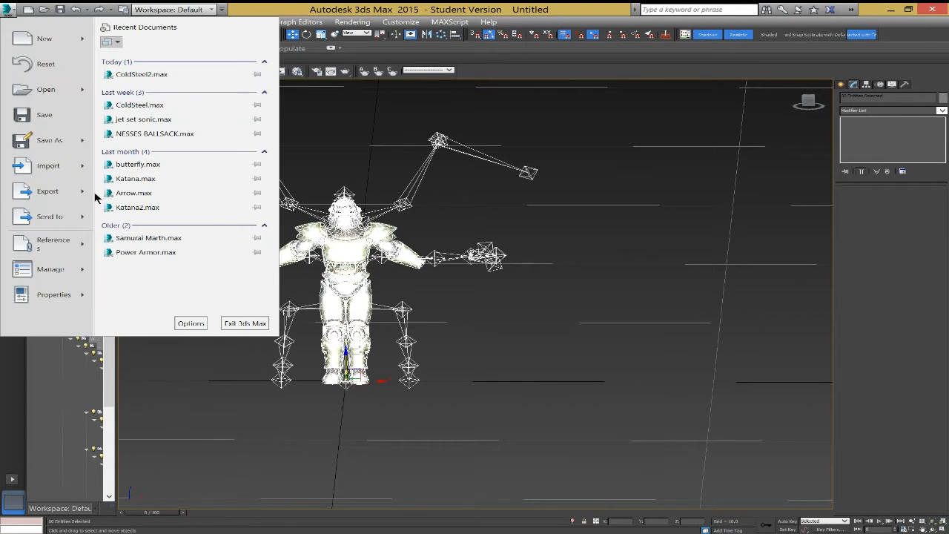
pyautogui.click(48, 190)
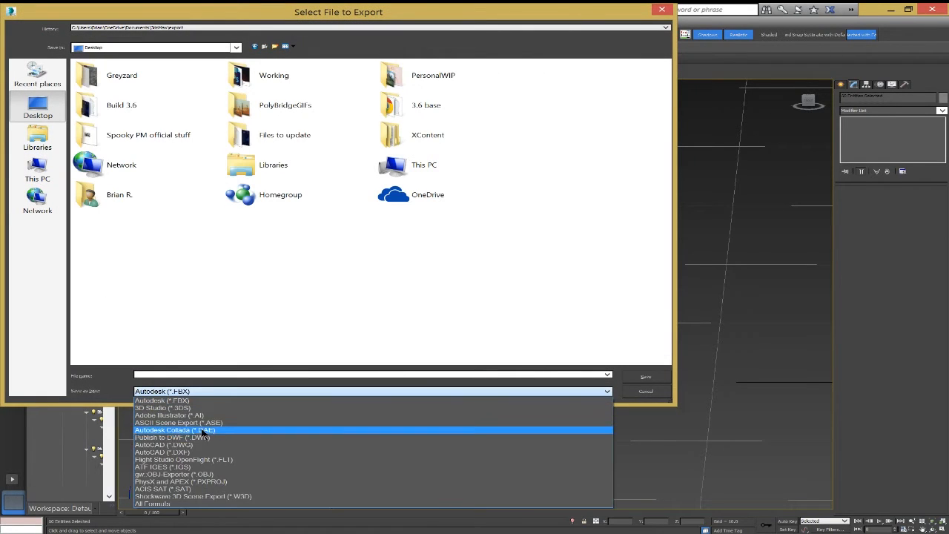
pyautogui.click(175, 429)
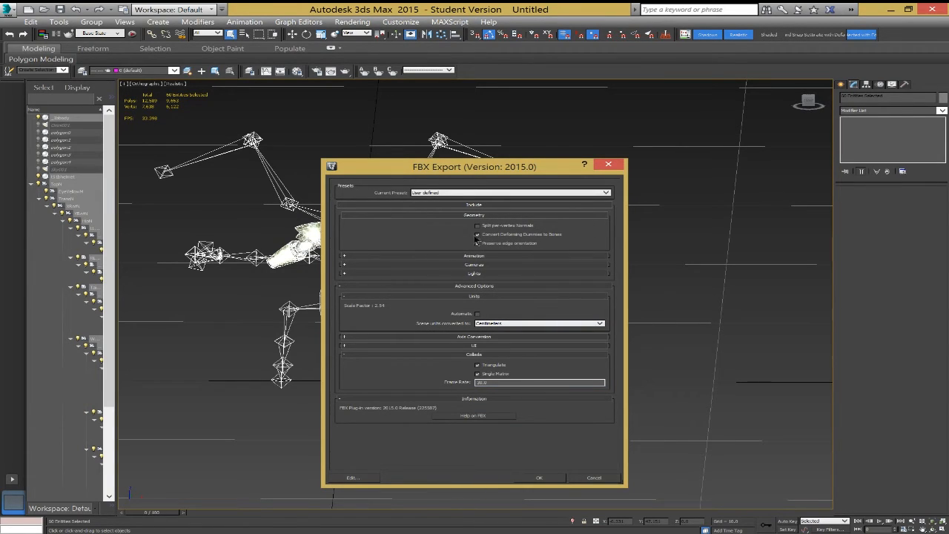
# - Review the Advanced Options in the FBX Export dialog and confirm the DAE export
pyautogui.click(344, 255)
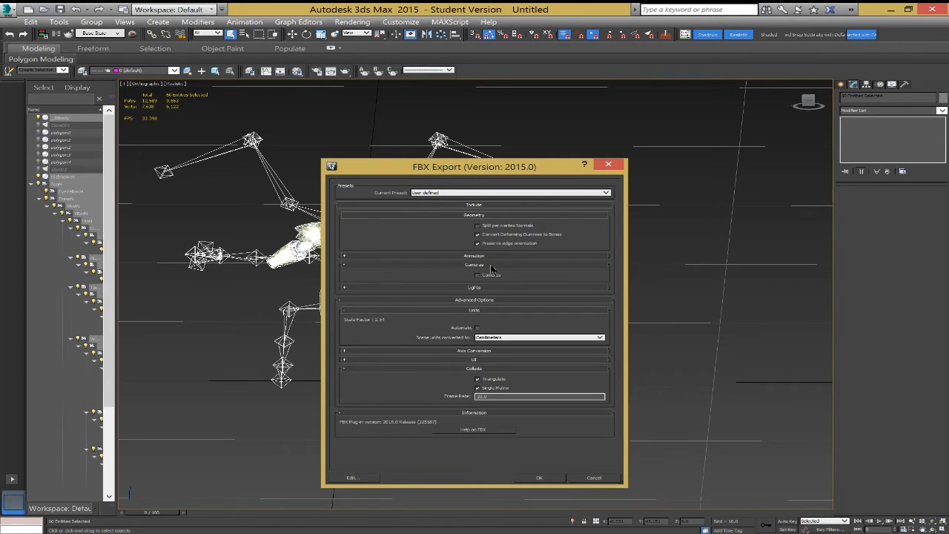
pyautogui.click(344, 255)
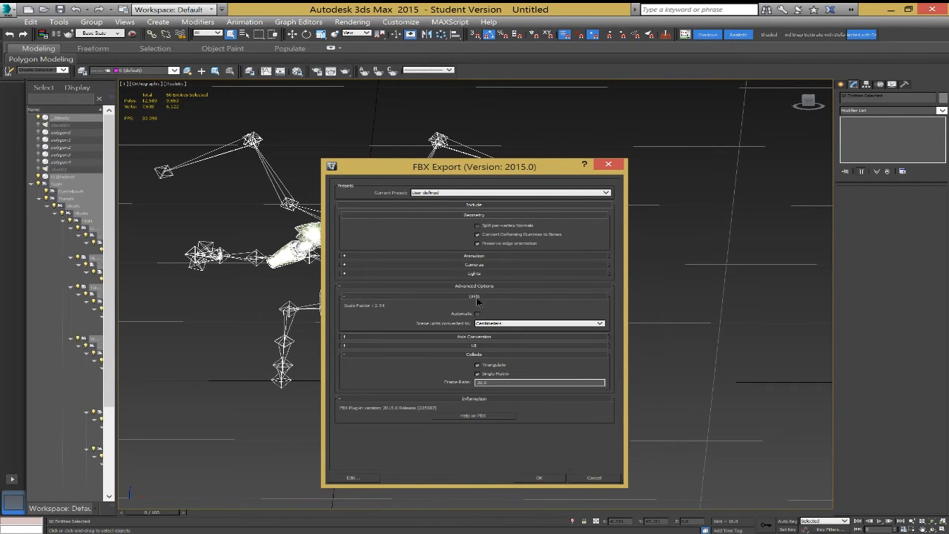
pyautogui.moveTo(521, 314)
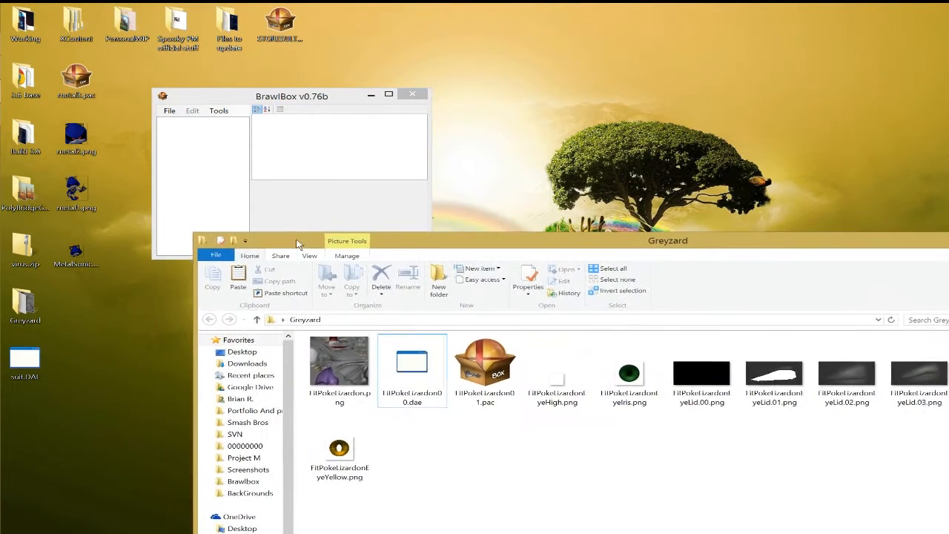
# - Open Charizard's FitPokeLizardon01.pac model file from the T-51b power armor folder
pyautogui.doubleClick(486, 364)
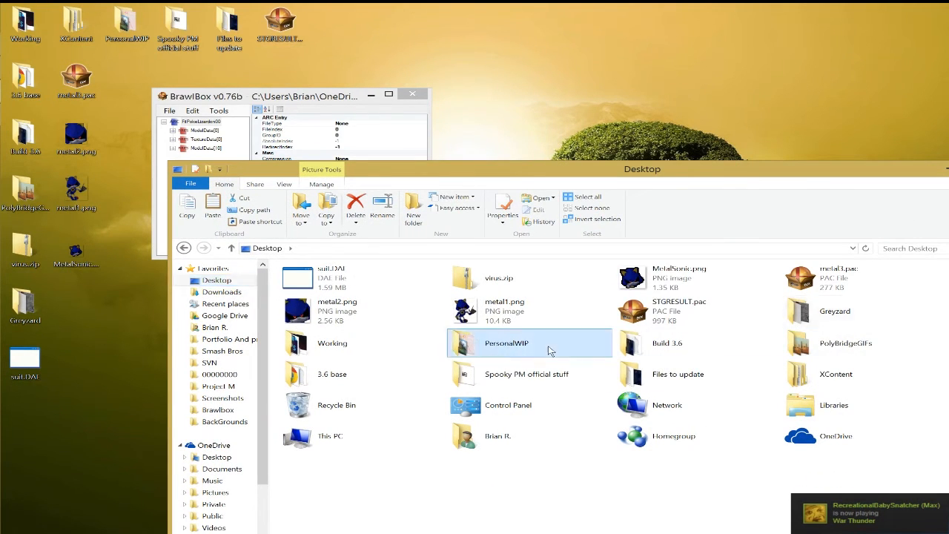
pyautogui.doubleClick(507, 342)
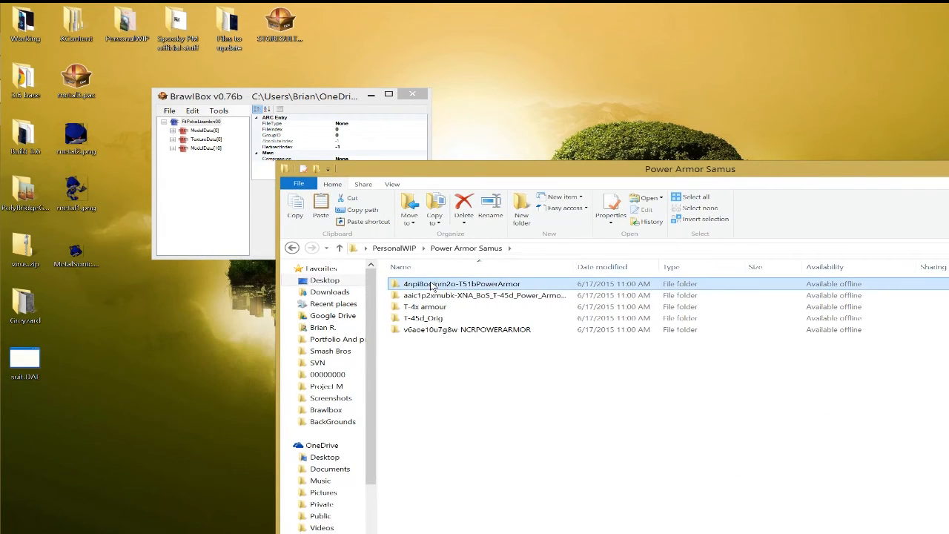
pyautogui.doubleClick(463, 284)
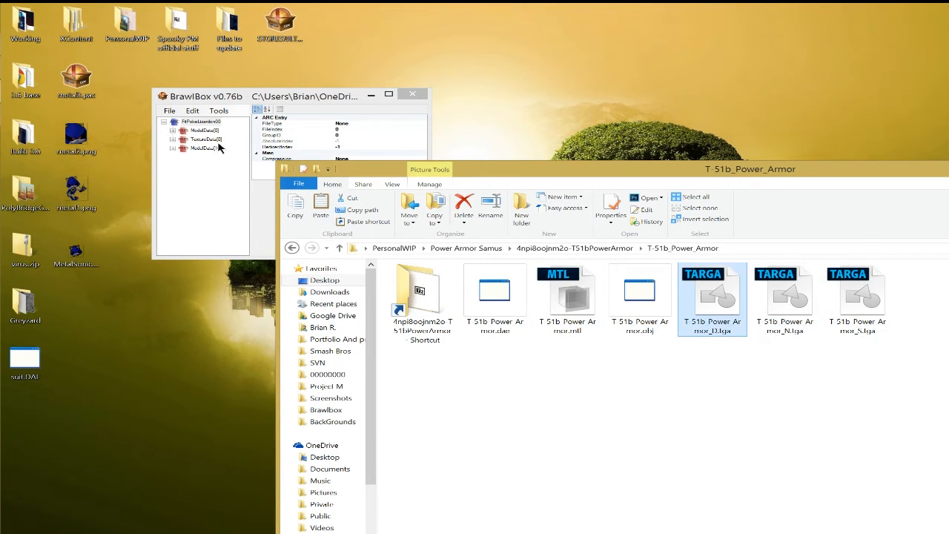
# - Import the T-51b power armor TGA texture into the model file's texture group
pyautogui.rightClick(205, 139)
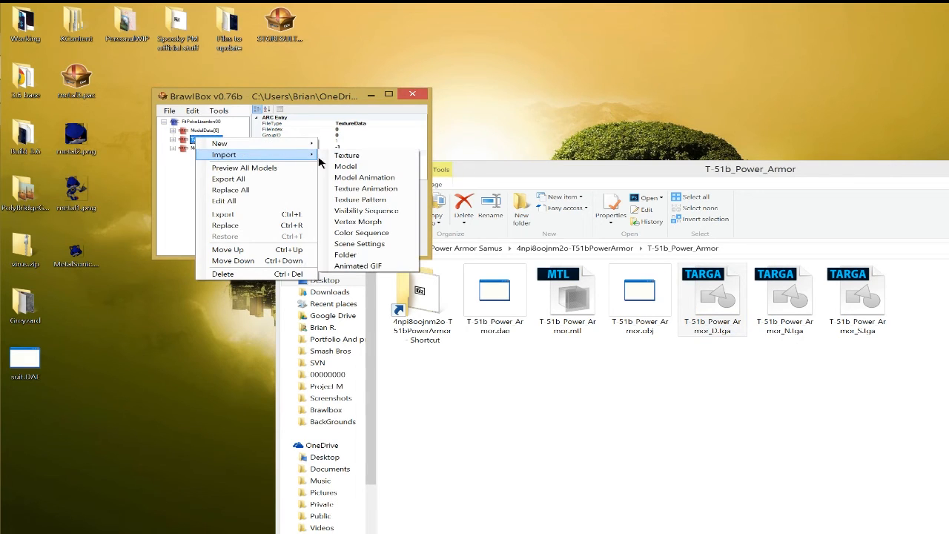
pyautogui.click(347, 155)
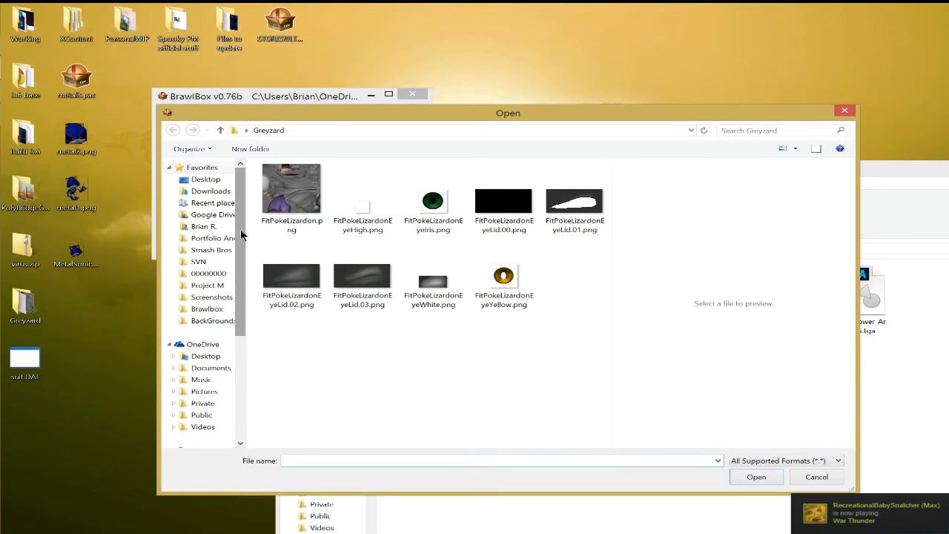
pyautogui.click(205, 177)
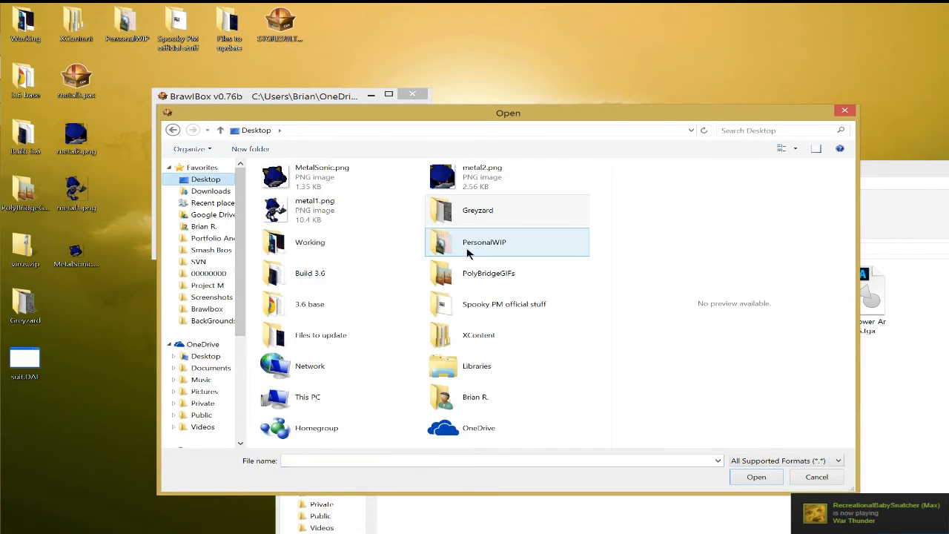
pyautogui.doubleClick(483, 242)
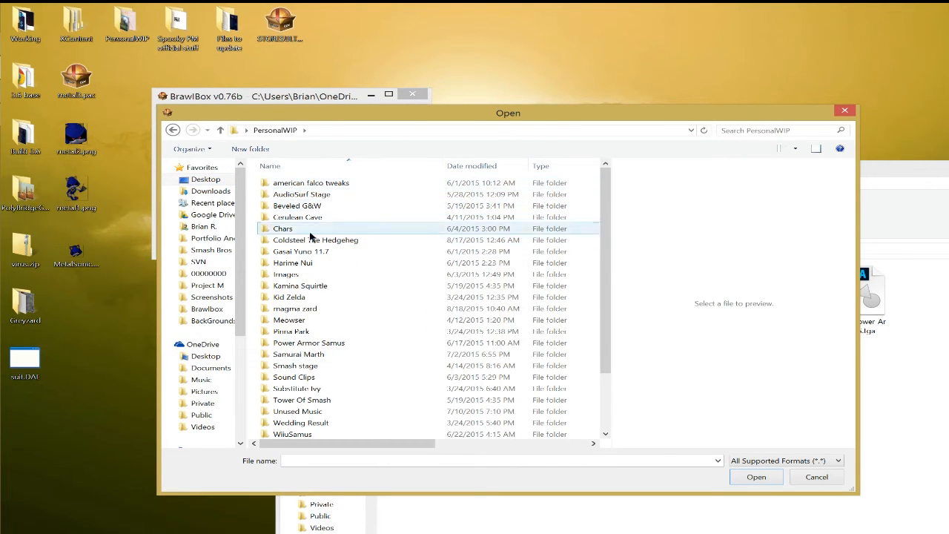
pyautogui.doubleClick(309, 342)
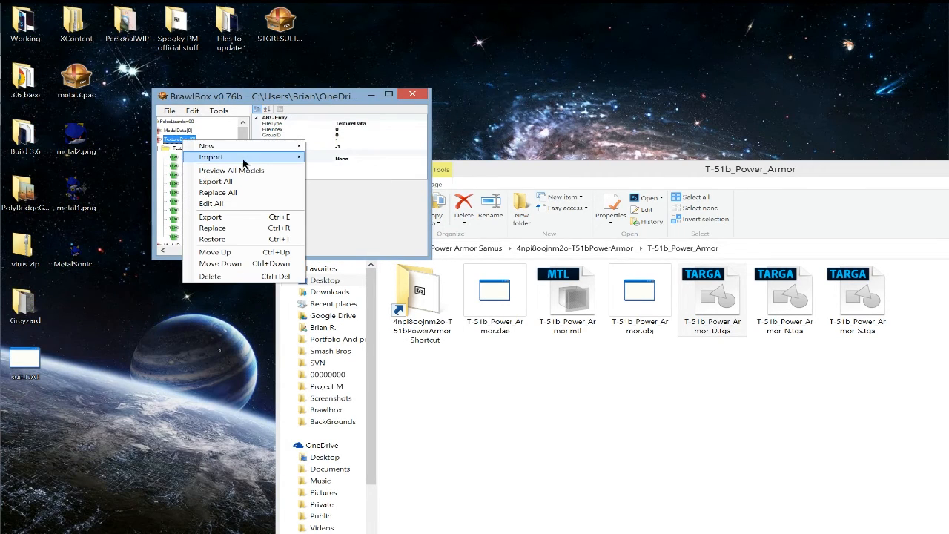
pyautogui.click(211, 157)
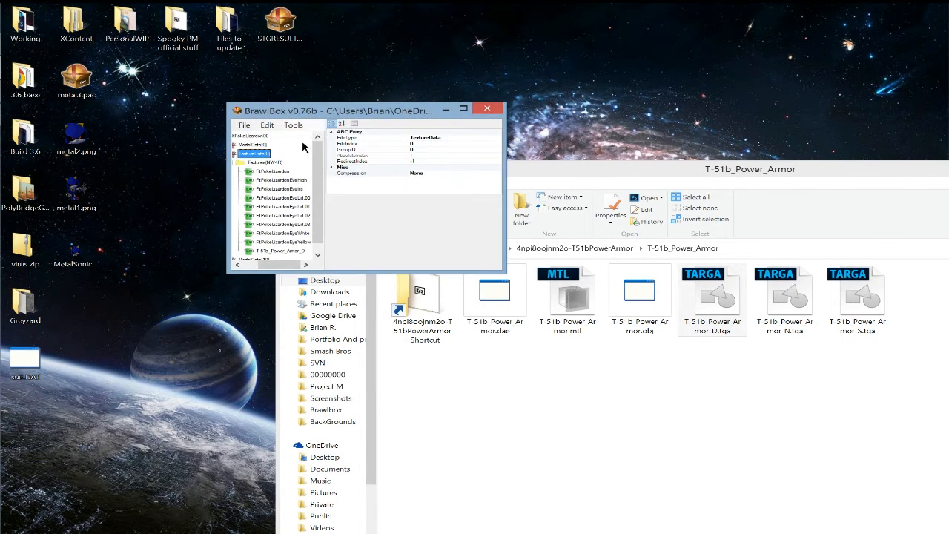
# - Replace Charizard's FitPokeLizardon00 model with the armor DAE and view it in the model editor
pyautogui.rightClick(252, 142)
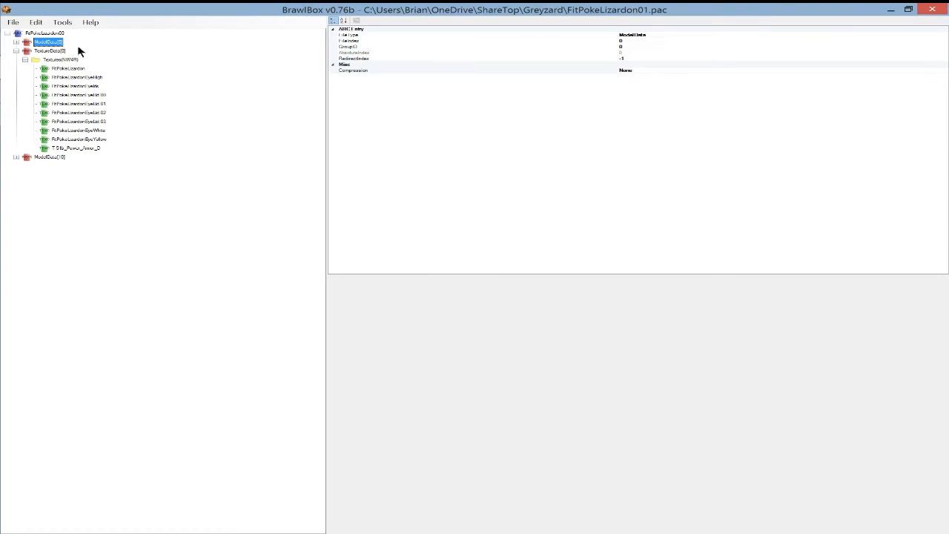
pyautogui.click(16, 50)
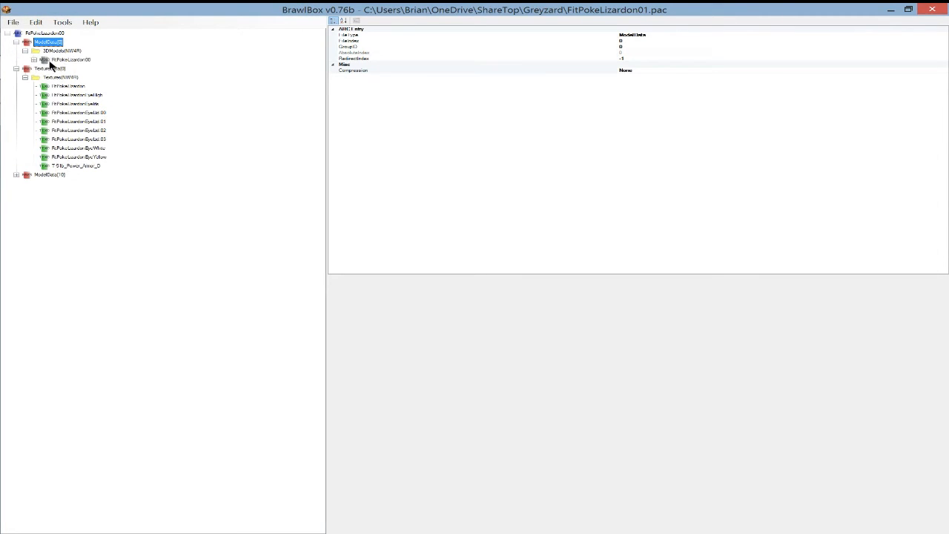
pyautogui.click(72, 60)
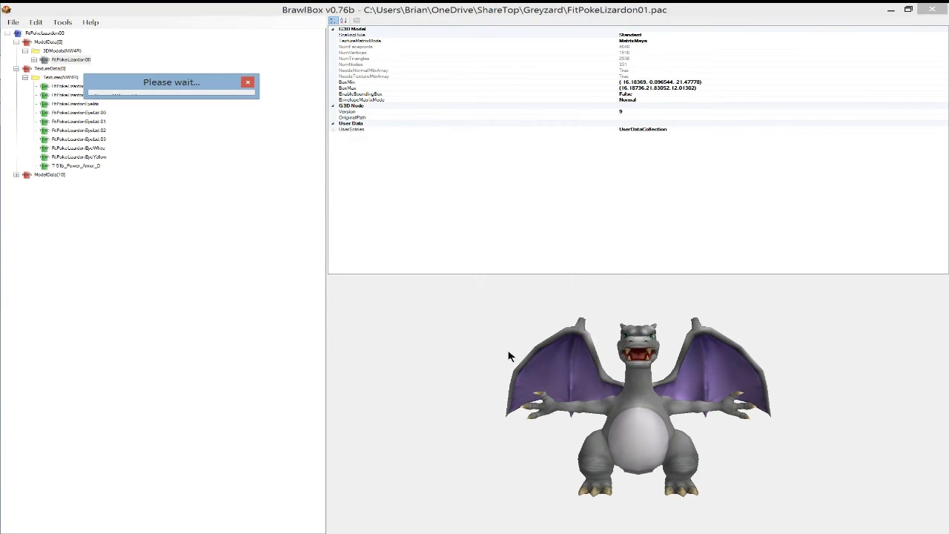
pyautogui.moveTo(480, 339)
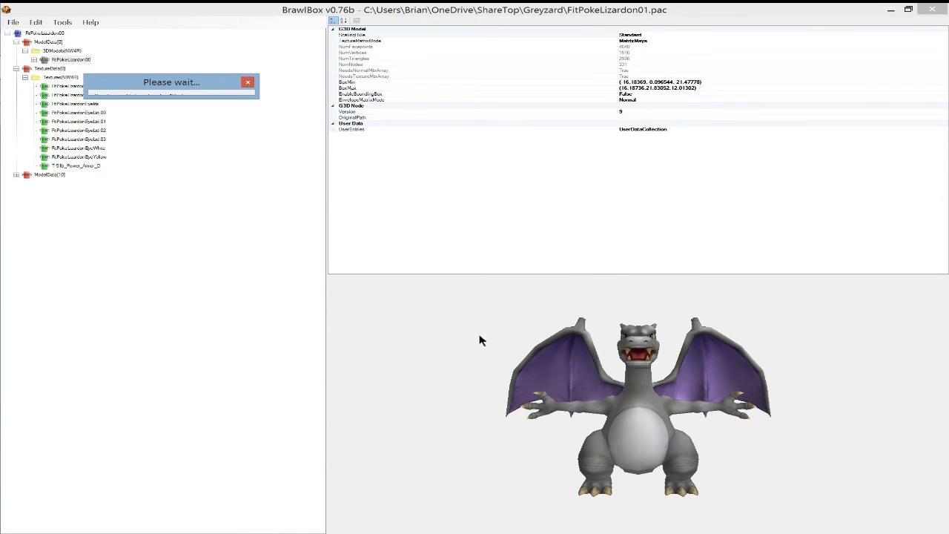
pyautogui.moveTo(420, 329)
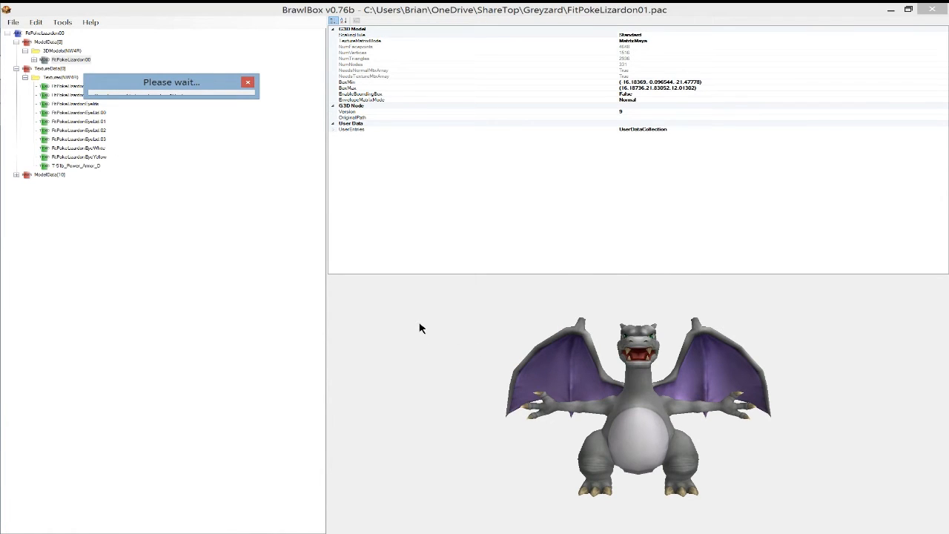
pyautogui.click(72, 60)
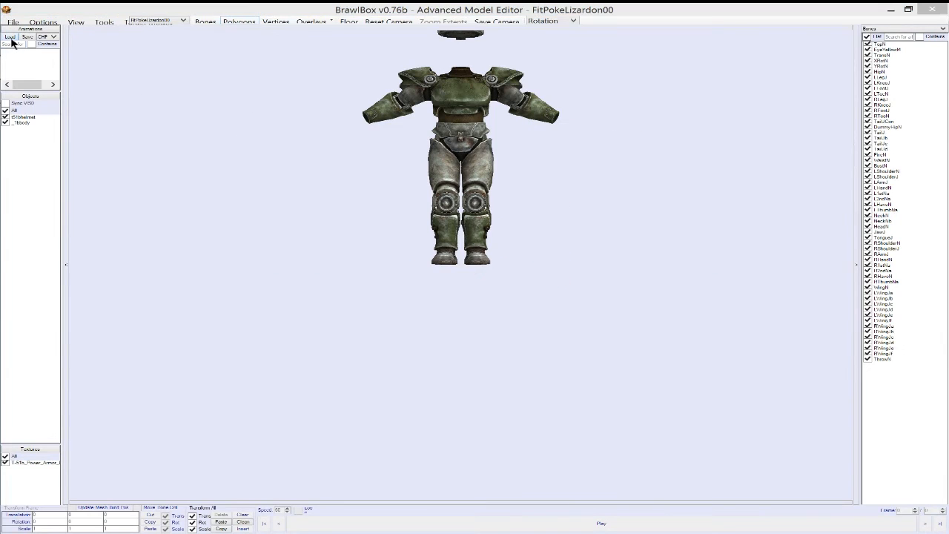
# - Load Charizard's motion file from Brawl Data Partition > fighter > pokelizardon so the armor animates
pyautogui.click(9, 35)
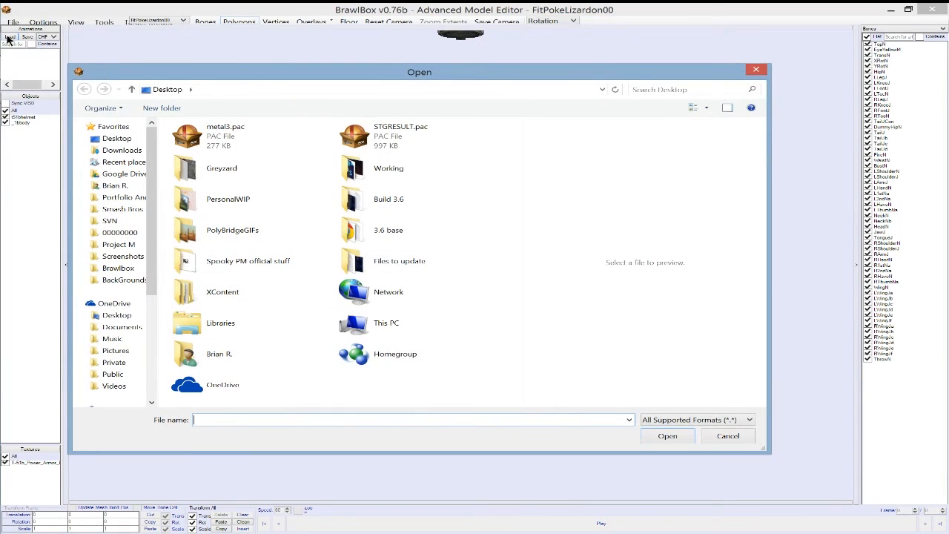
pyautogui.click(124, 174)
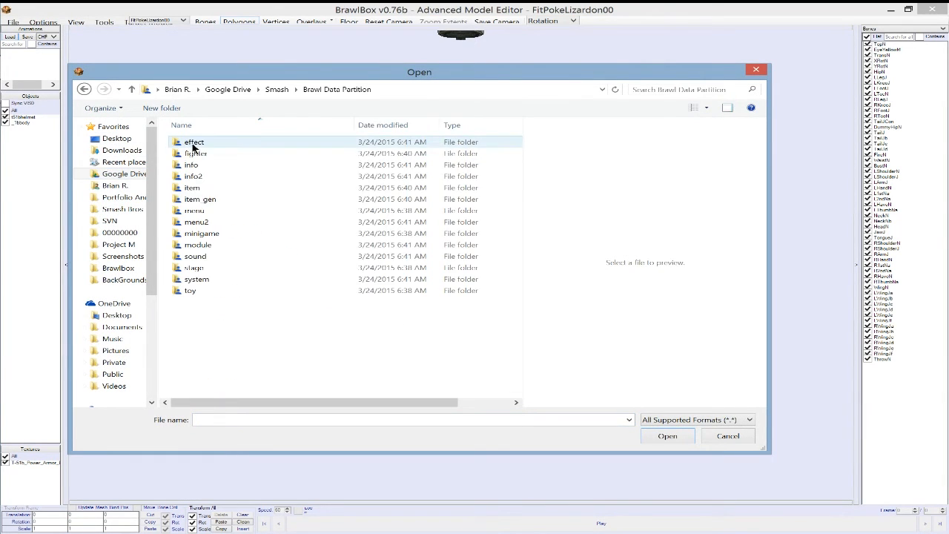
pyautogui.doubleClick(196, 153)
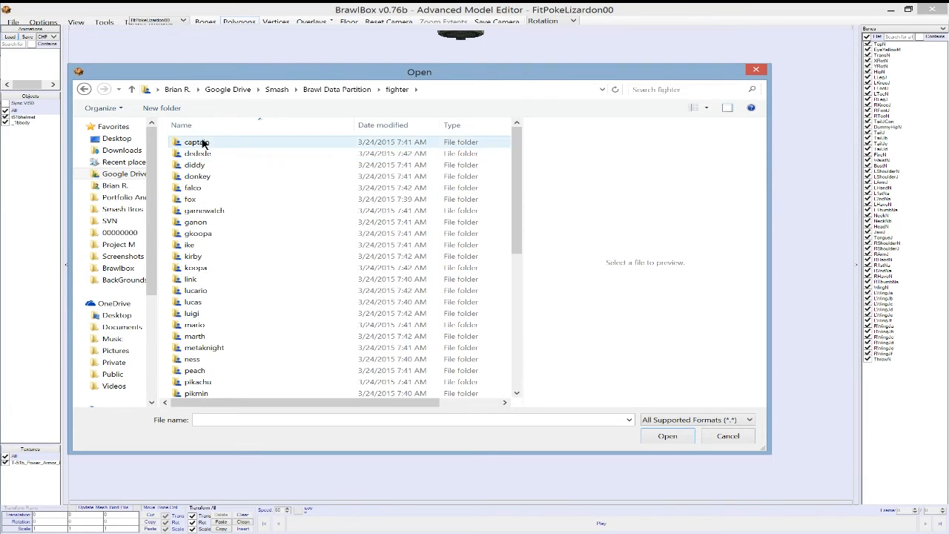
pyautogui.scroll(-3)
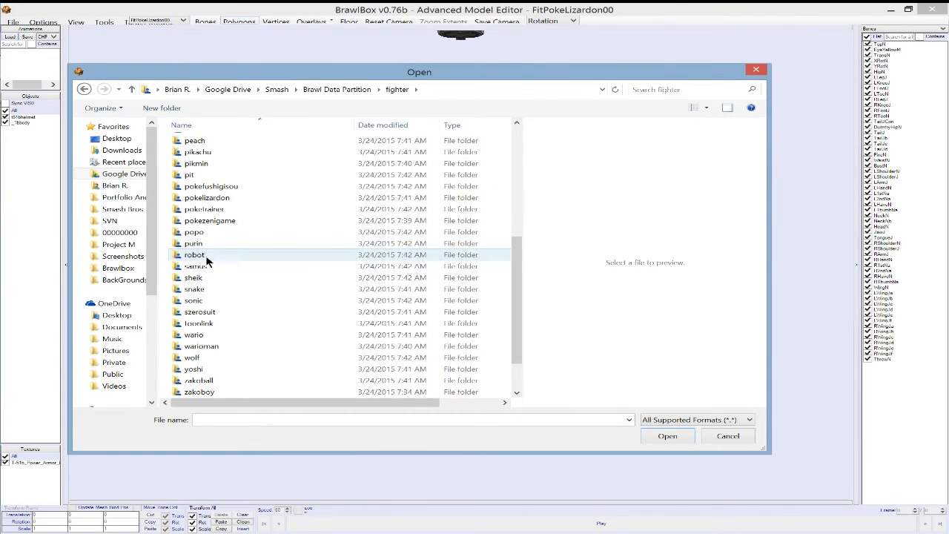
pyautogui.doubleClick(208, 197)
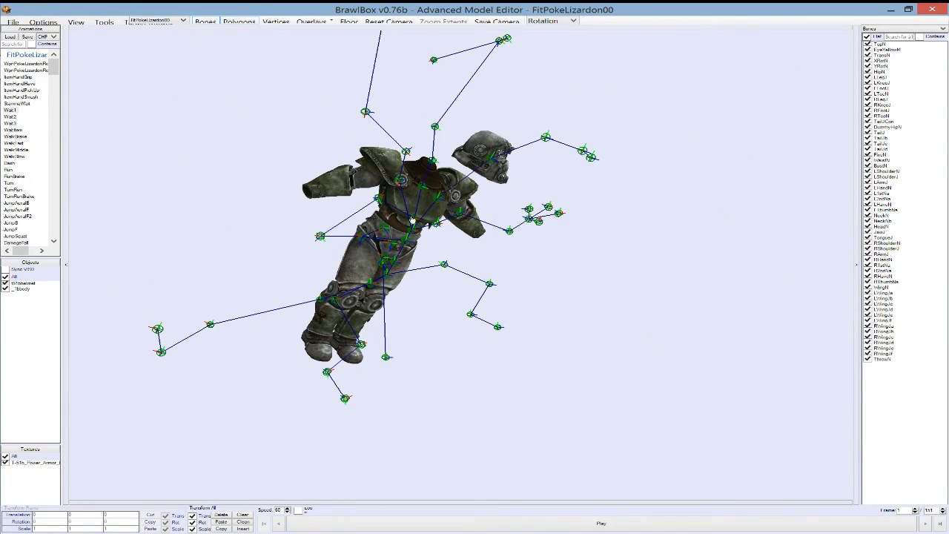
pyautogui.moveTo(522, 504)
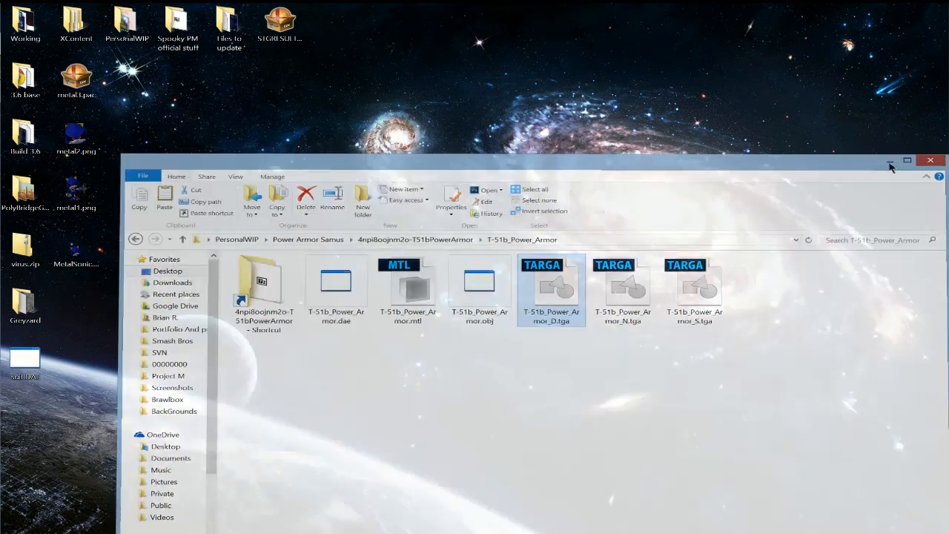
# - Close the power armor folder window and reach OBS's Stop local recording option
pyautogui.click(908, 160)
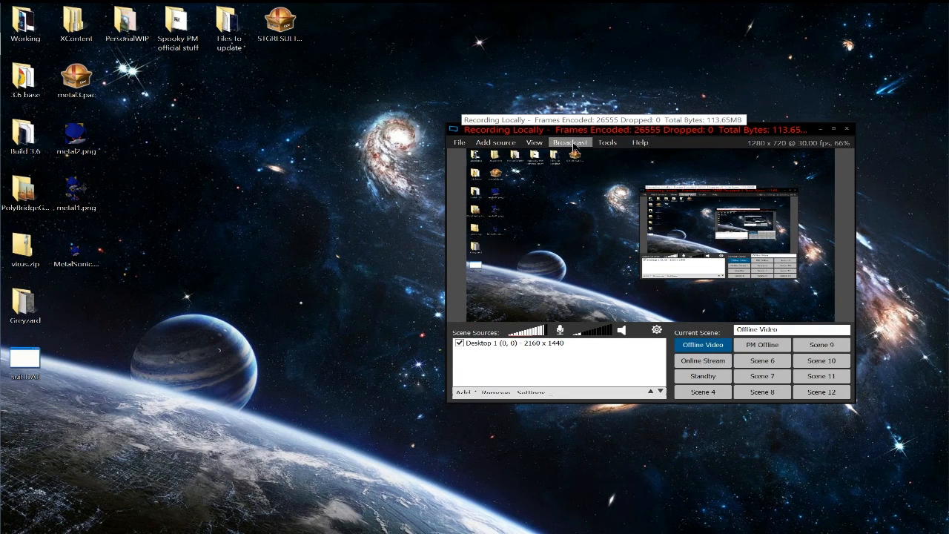
pyautogui.click(570, 142)
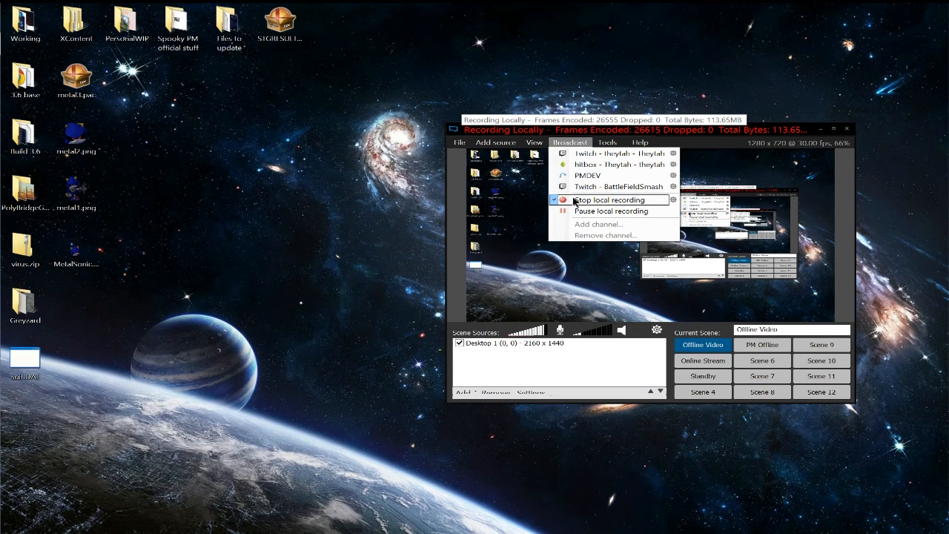